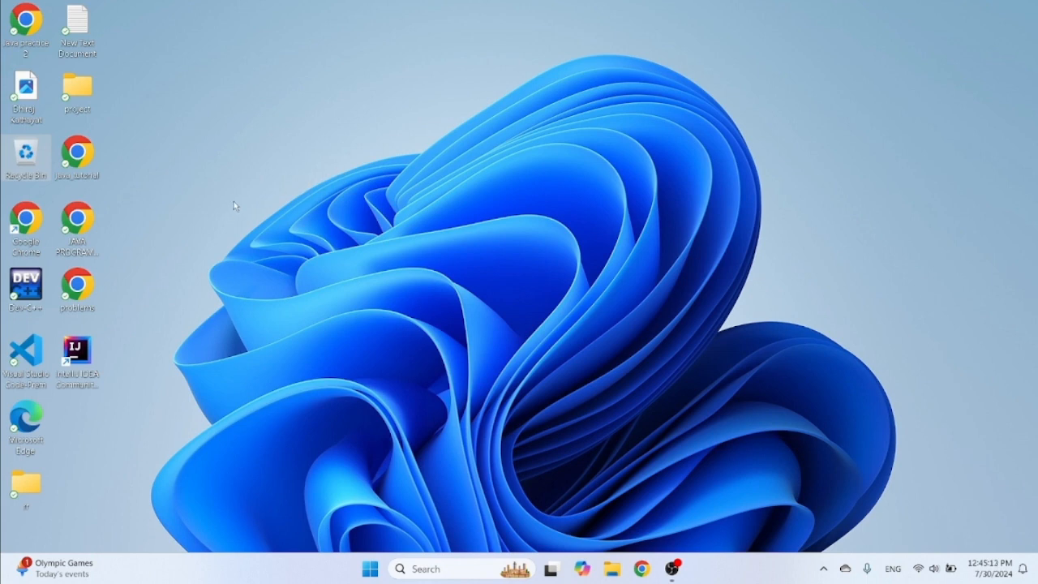
mouse_move(51, 216)
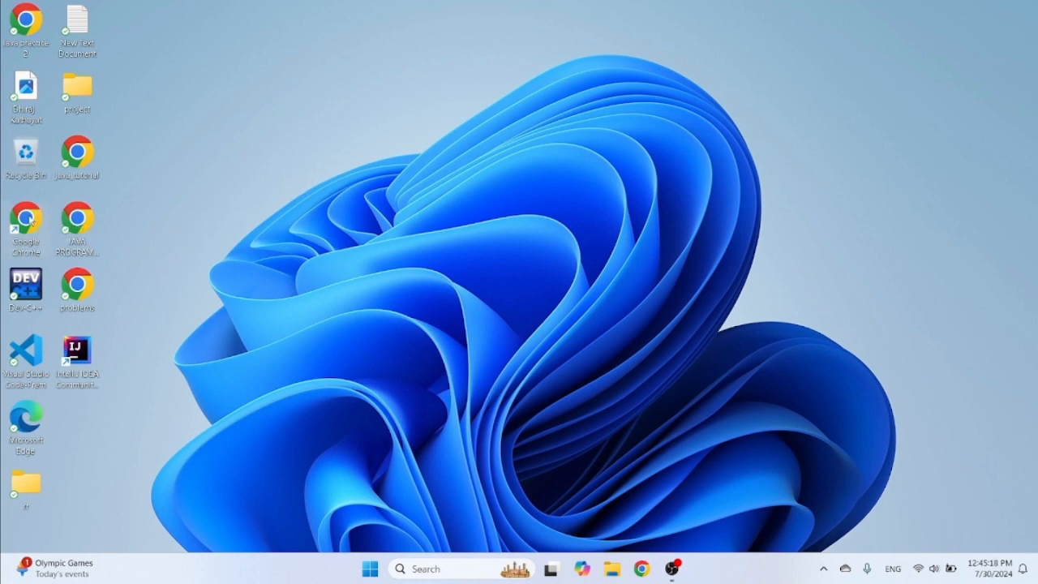
Launch Chrome and search the web for 'downlode jdk'.
left_click(642, 568)
type("dow")
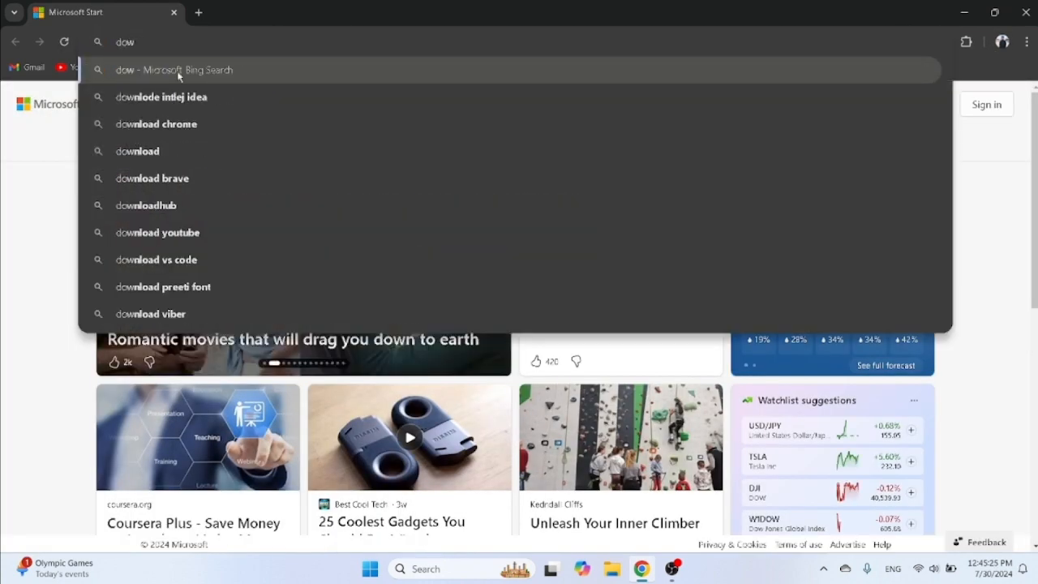
type("nlo")
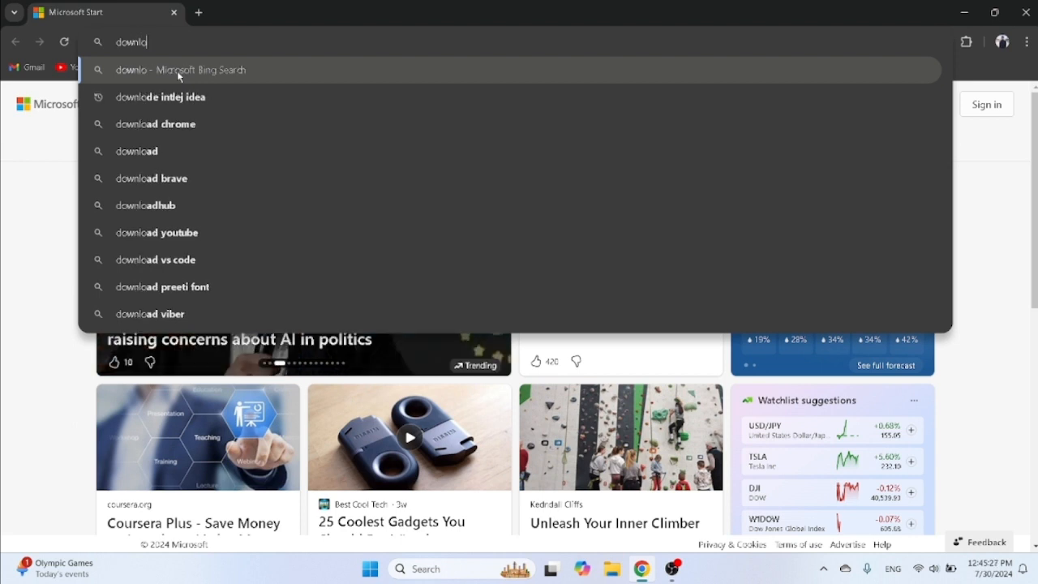
type("de")
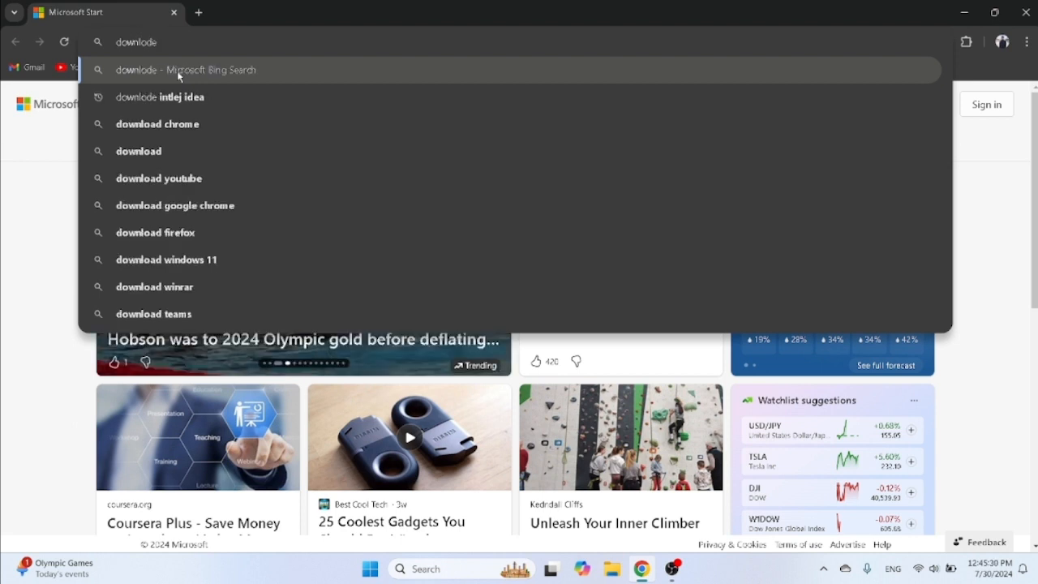
type("jdk")
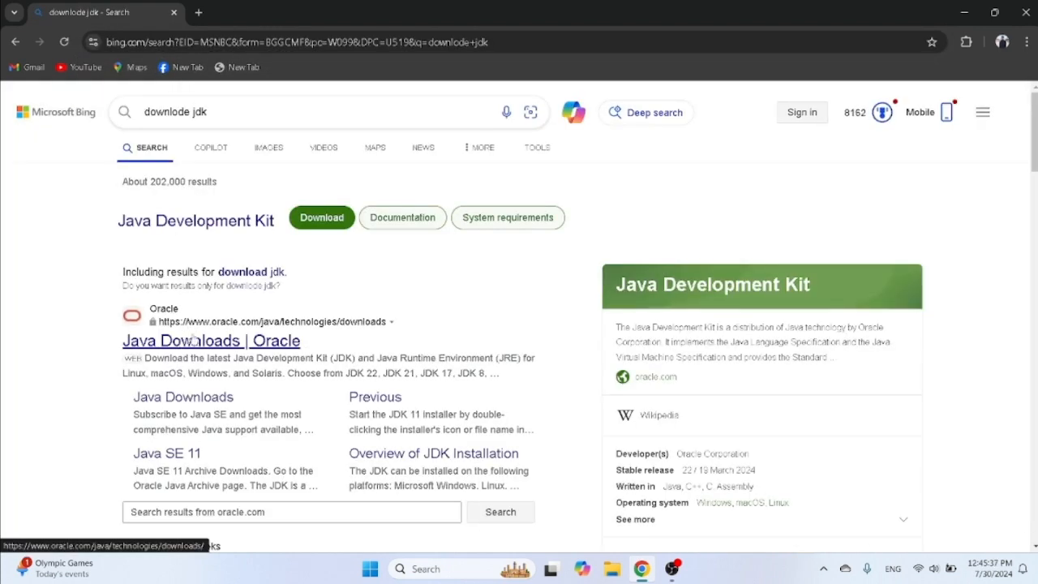
From Oracle's Java Downloads page, download the JDK 22 Windows x64 installer and check its progress.
left_click(210, 340)
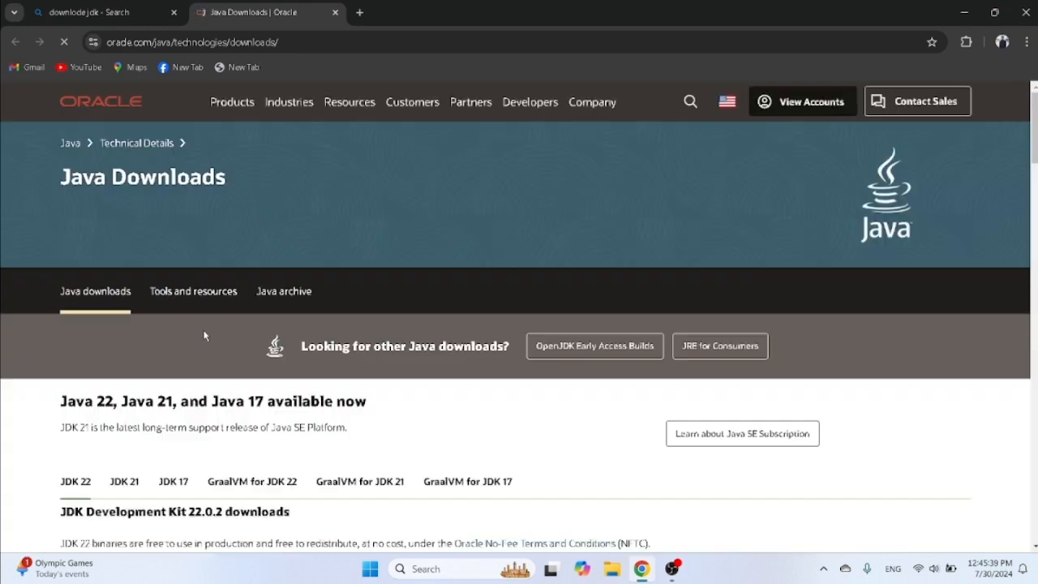
scroll("down", 3)
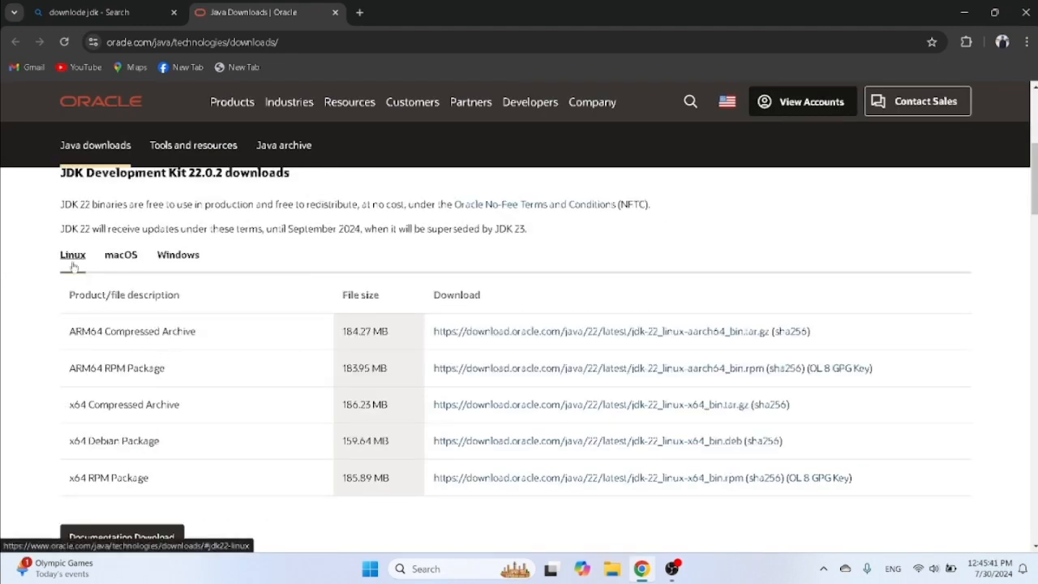
mouse_move(80, 264)
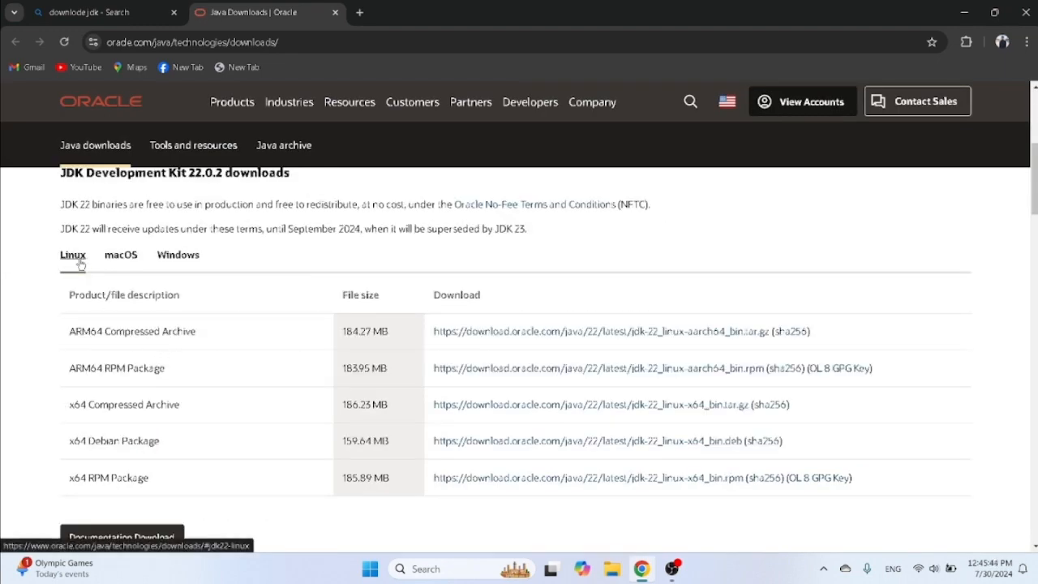
mouse_move(177, 254)
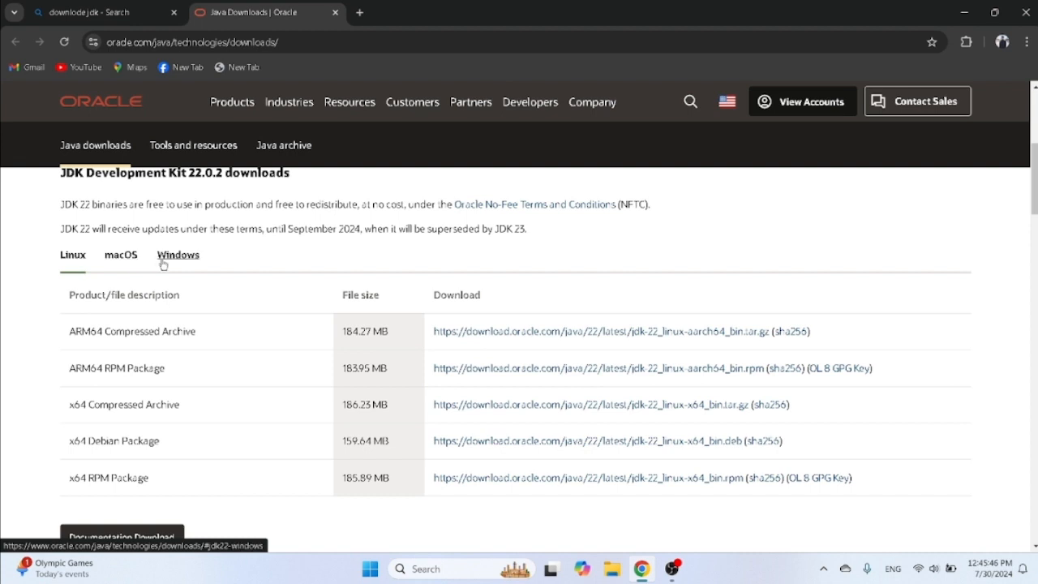
mouse_move(180, 261)
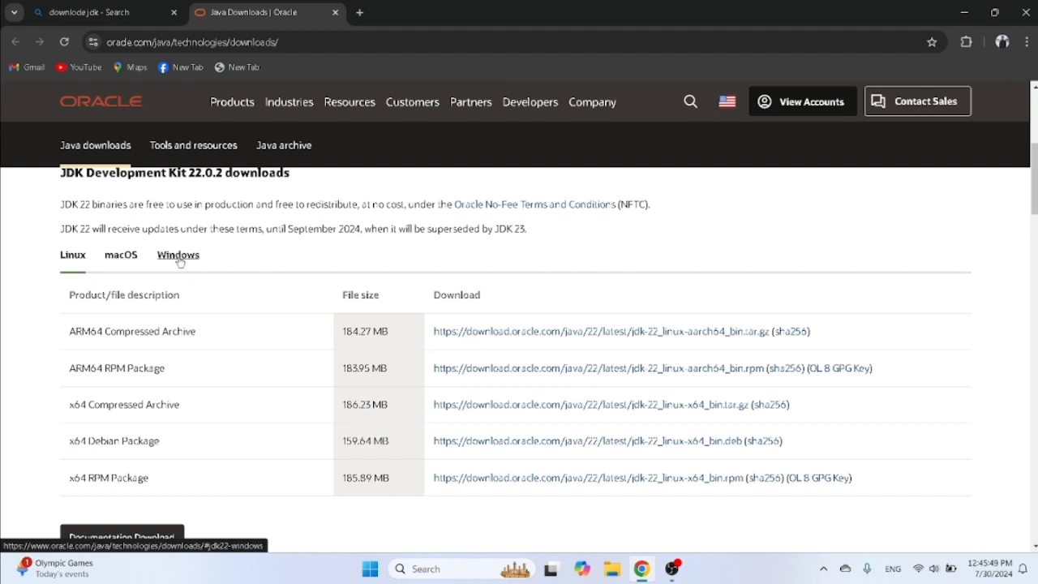
left_click(178, 254)
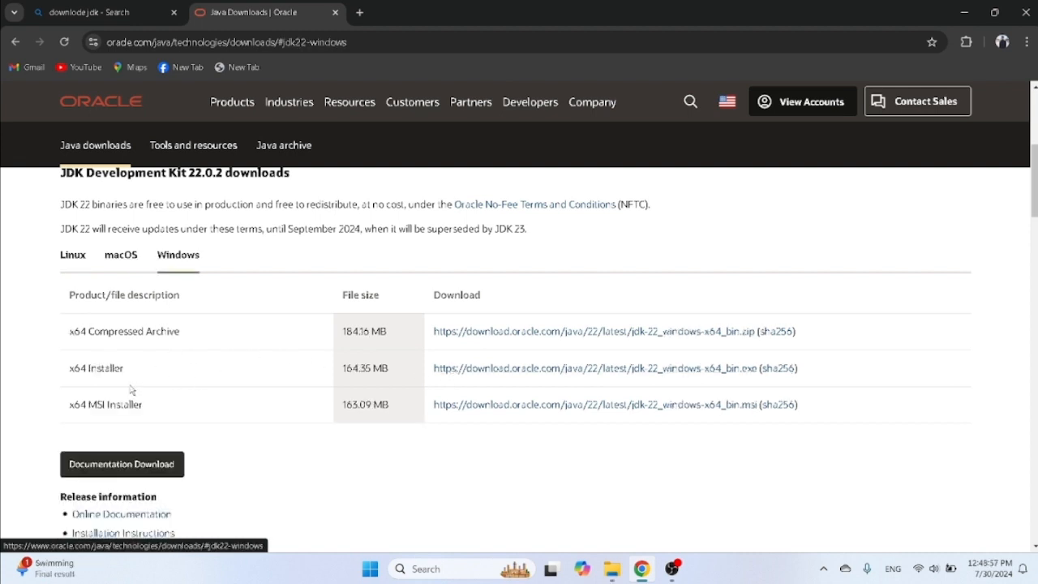
mouse_move(363, 384)
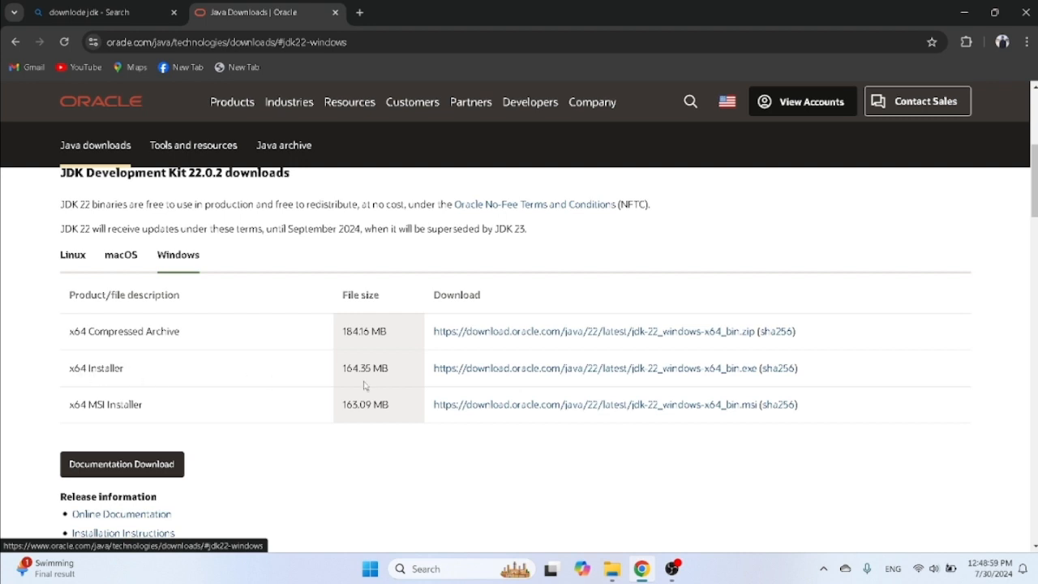
mouse_move(517, 373)
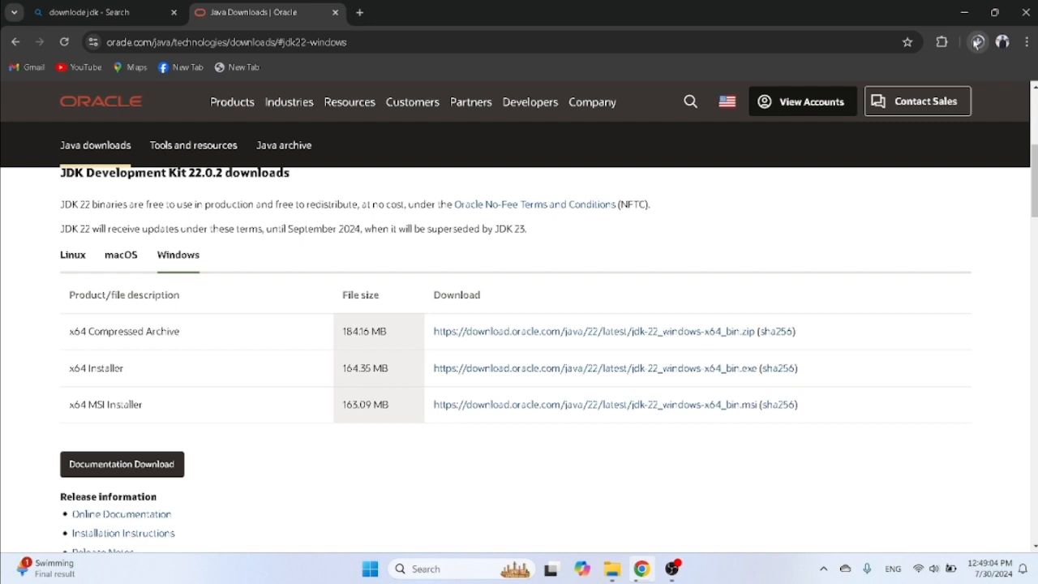
left_click(977, 43)
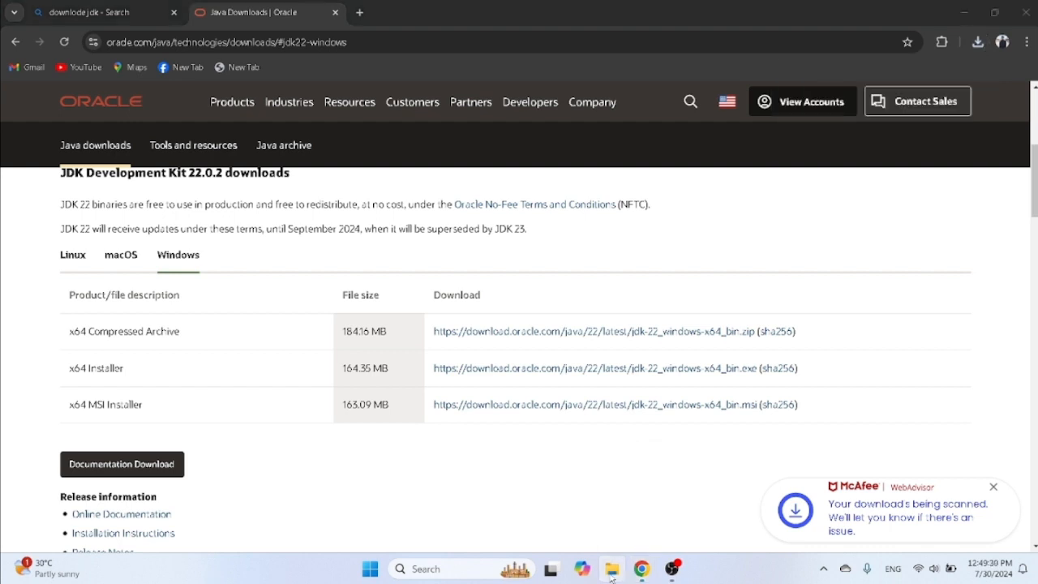
In File Explorer's Downloads folder, select the jdk-22_windows-x64_bin installer and show its actions.
left_click(611, 568)
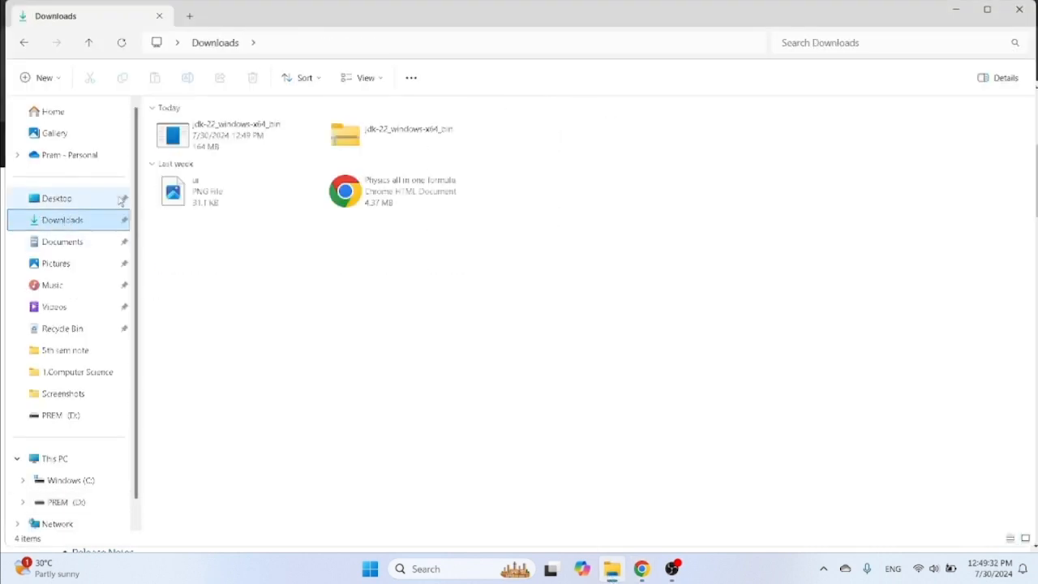
left_click(235, 135)
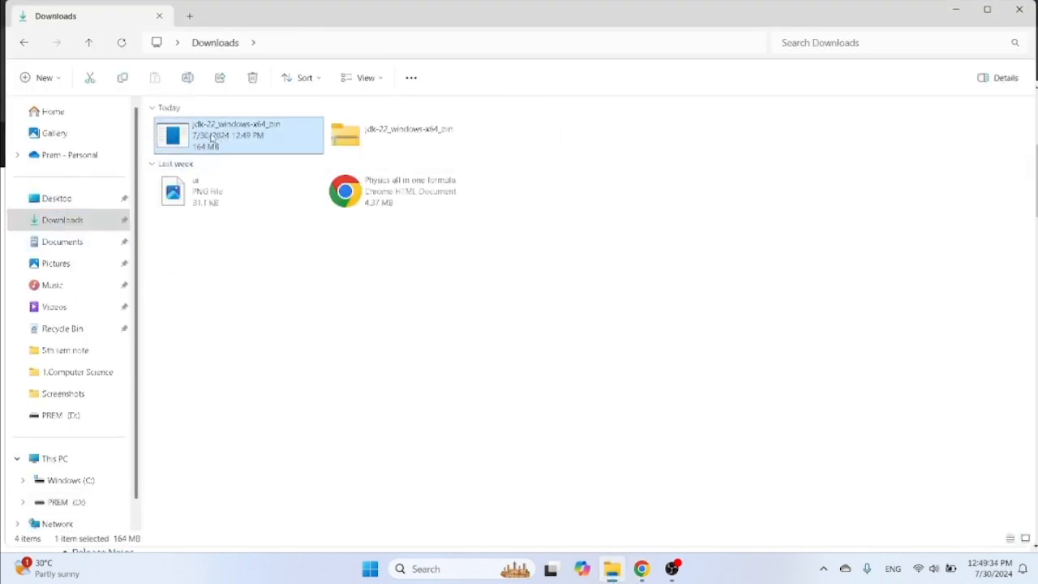
right_click(235, 136)
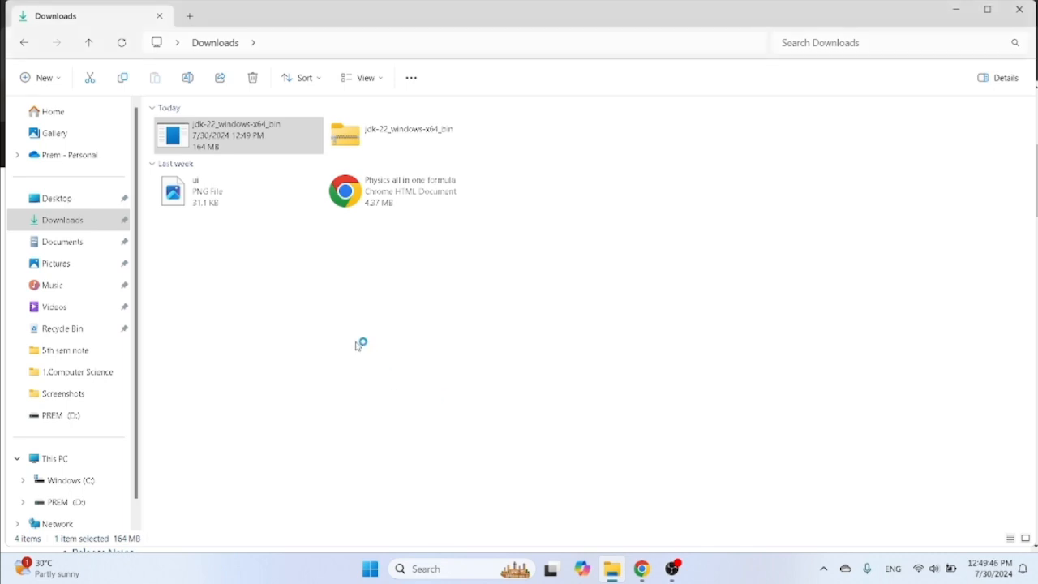
Install JDK 22.0.2 with the default folder, close setup, and bring up Windows search.
double_click(237, 134)
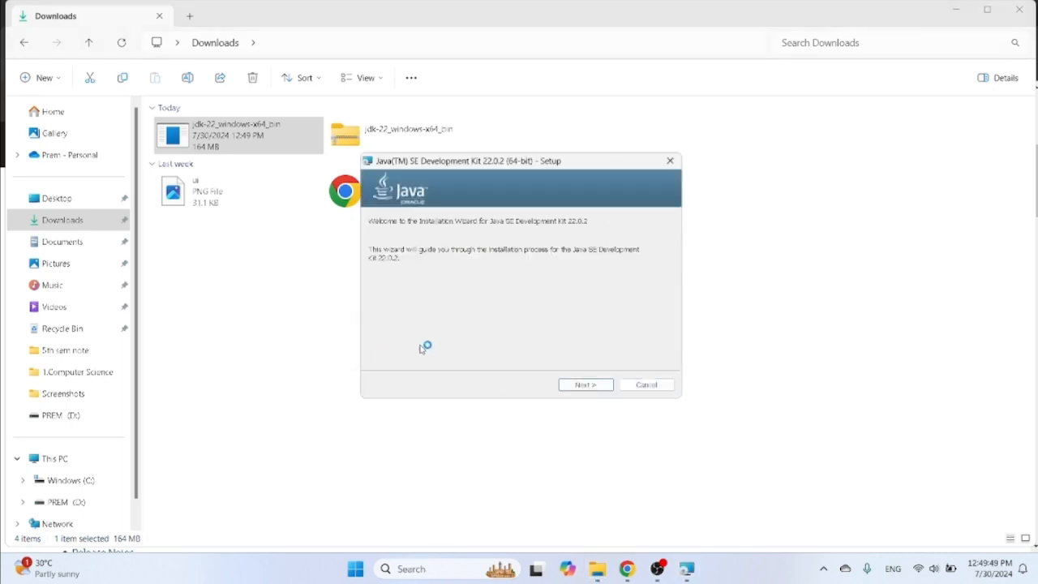
left_click(585, 385)
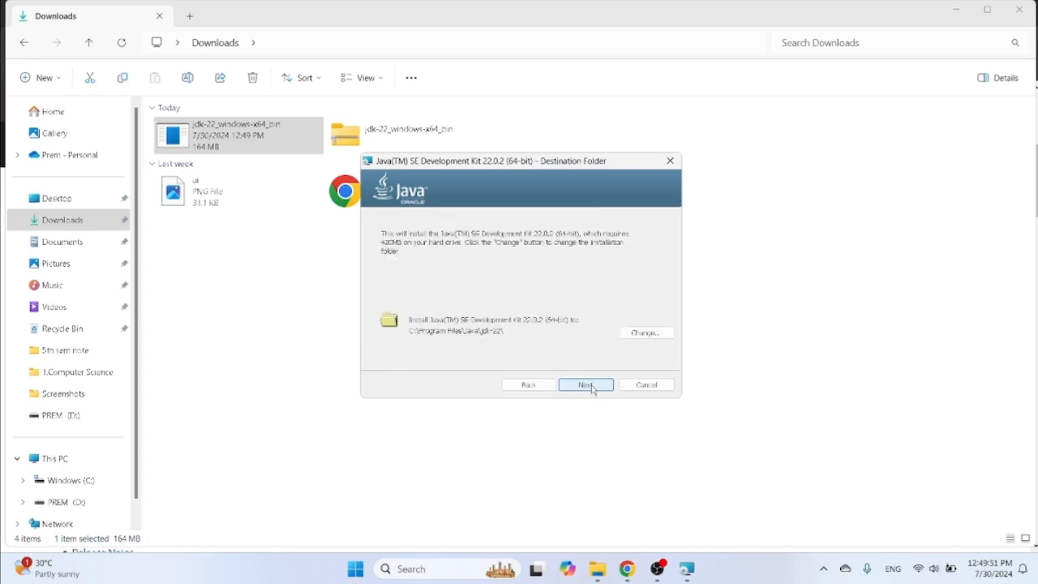
left_click(586, 385)
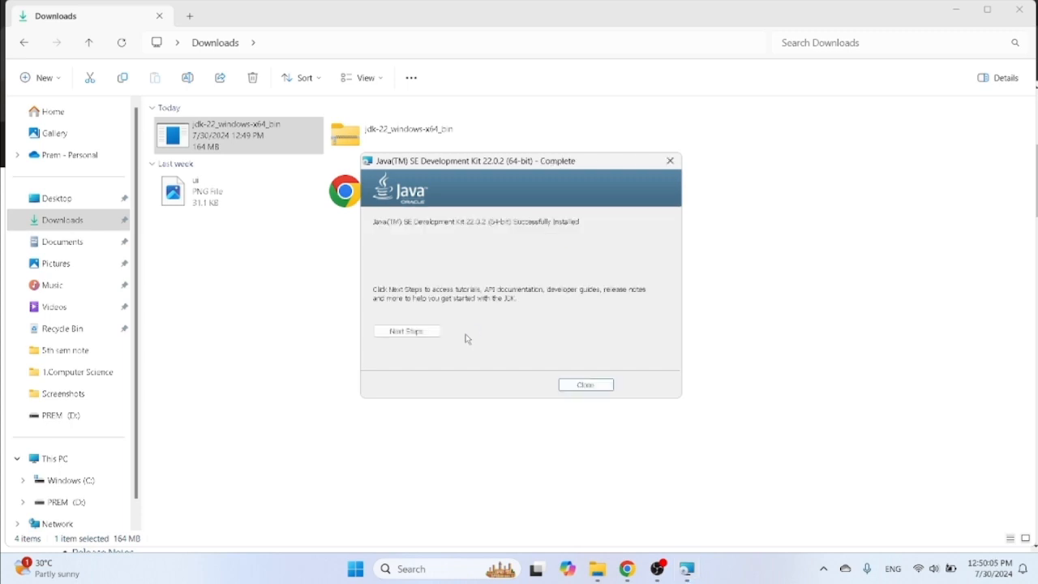
mouse_move(565, 371)
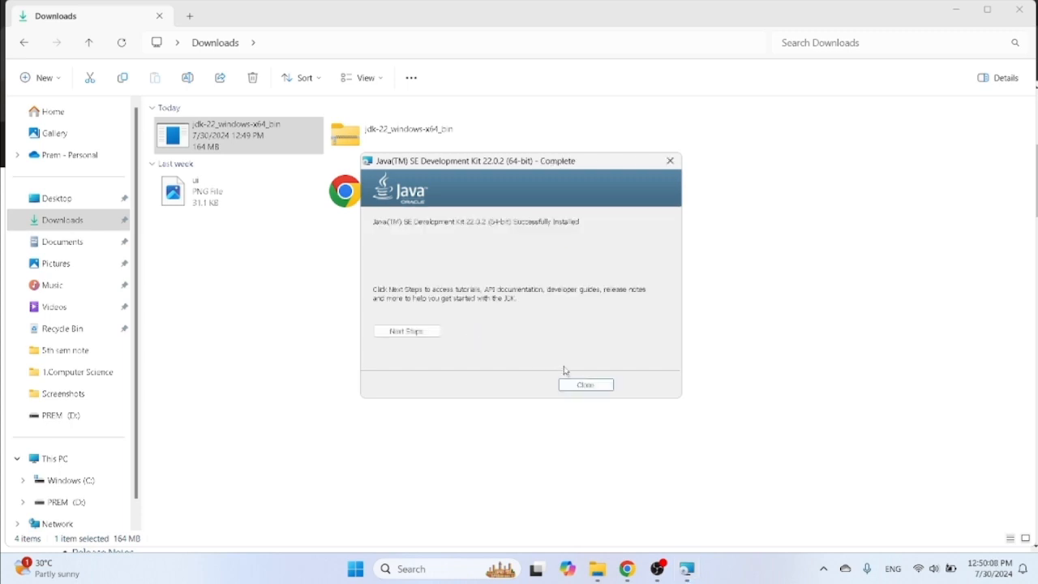
left_click(584, 384)
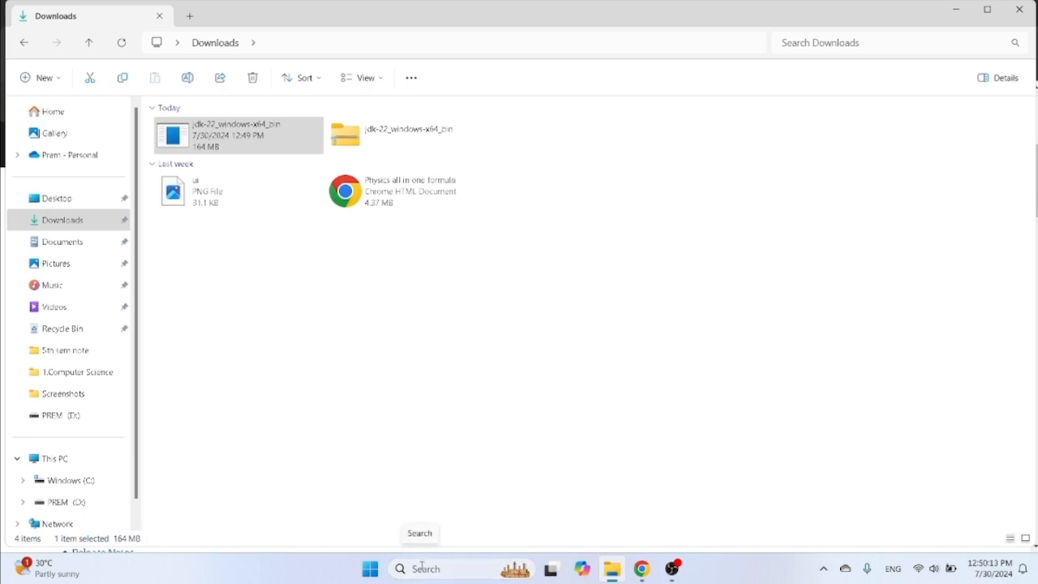
left_click(422, 568)
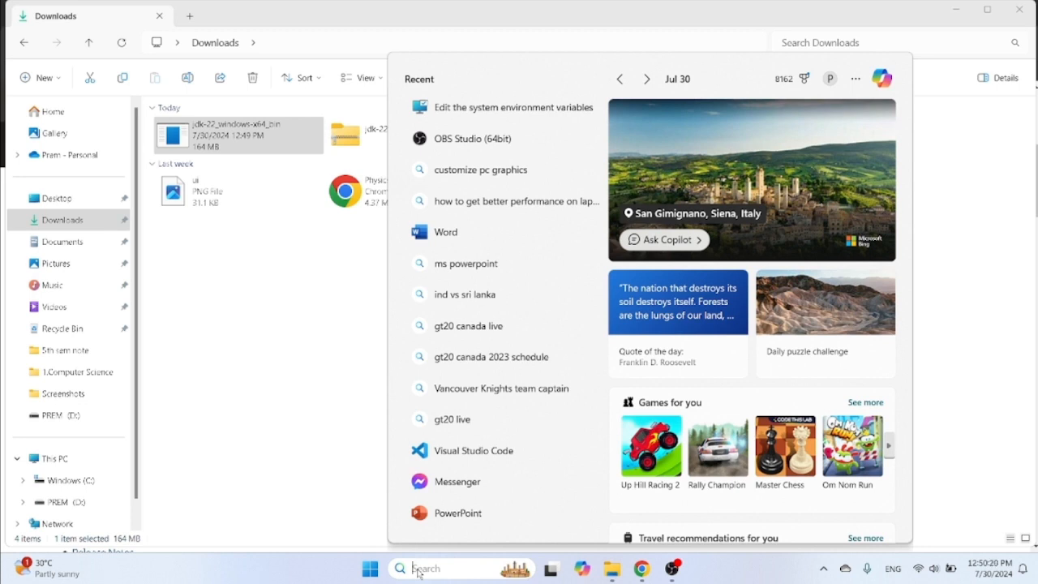
Run java -version in Command Prompt, confirming Java 22.0.2 is installed.
type("calculator")
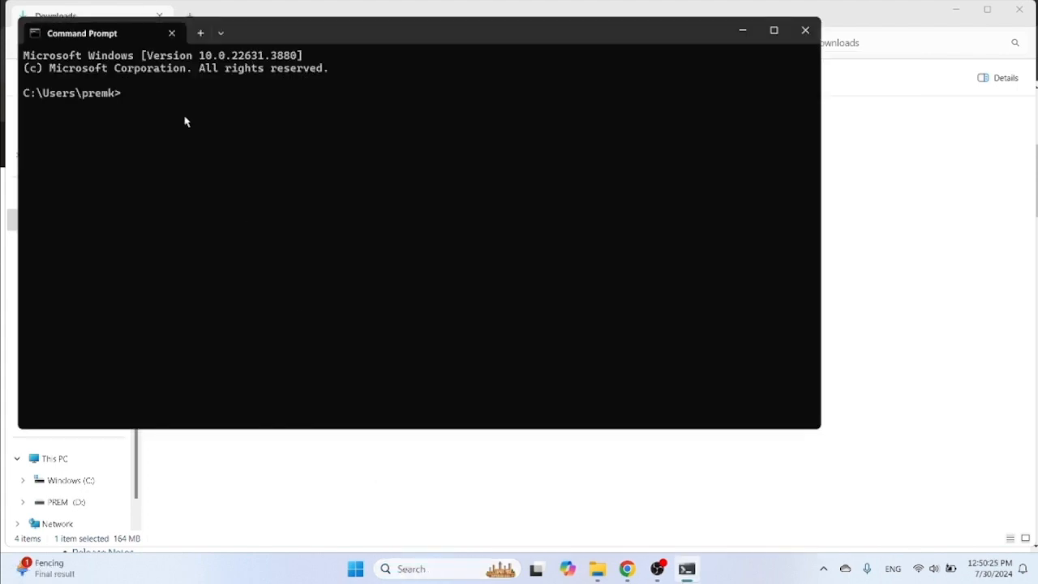
mouse_move(203, 101)
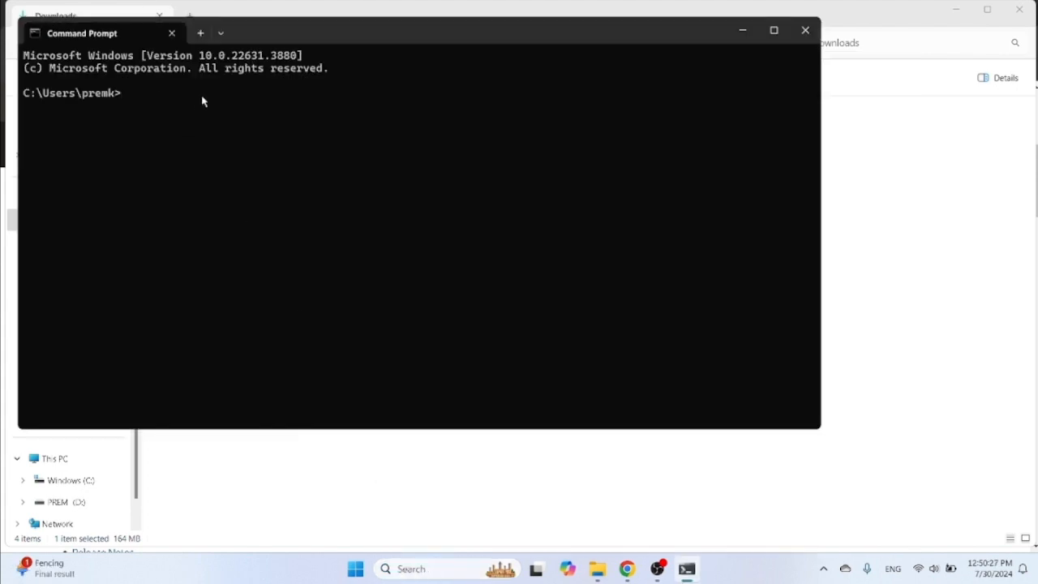
type("java")
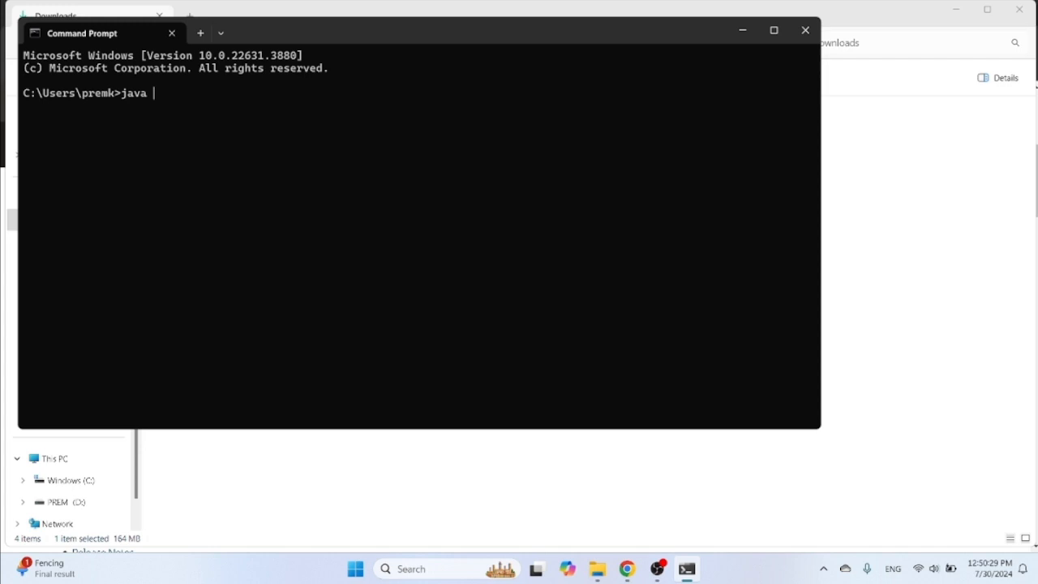
type("-")
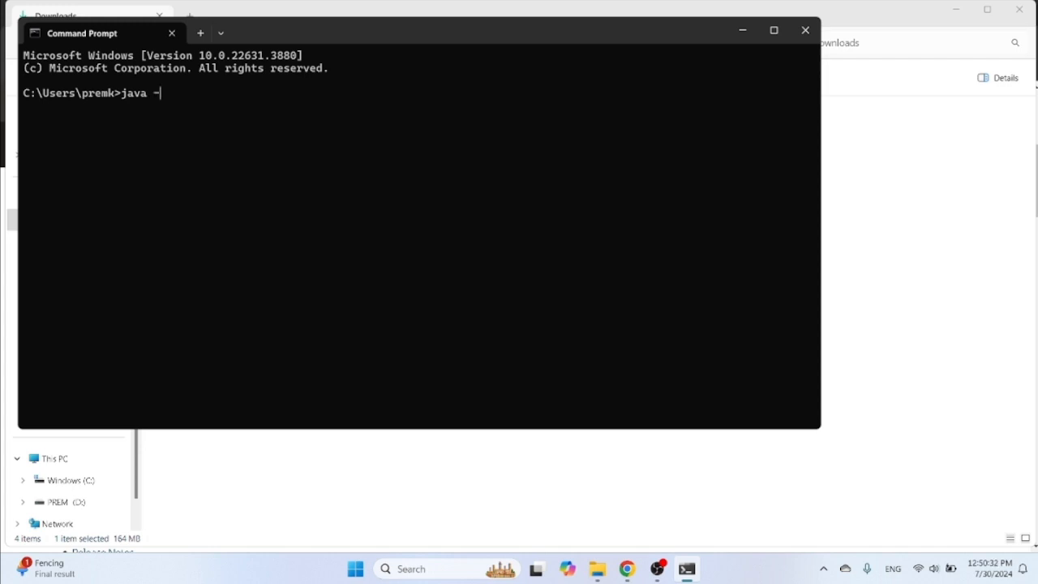
type("version")
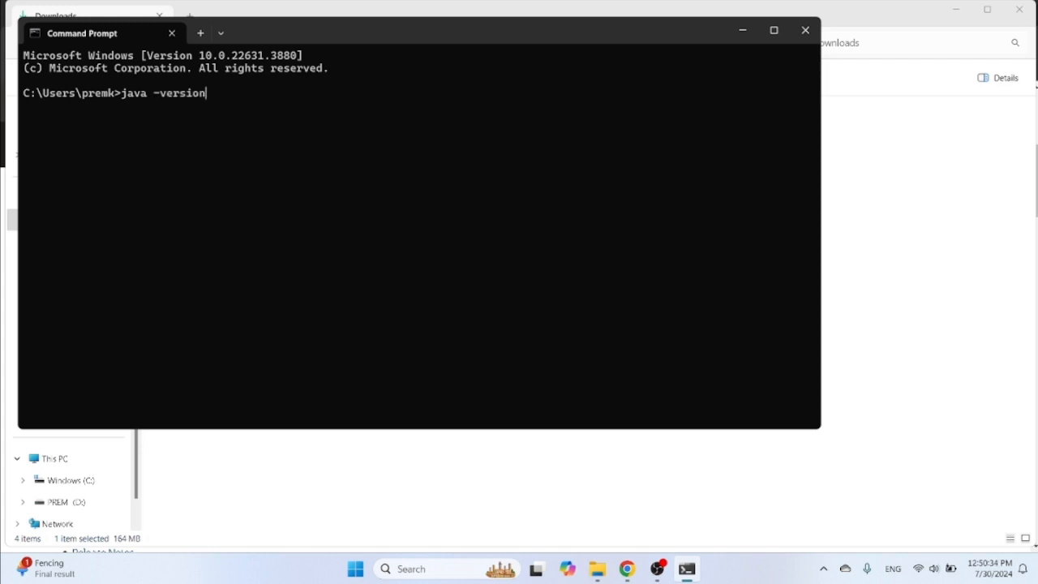
key("Return")
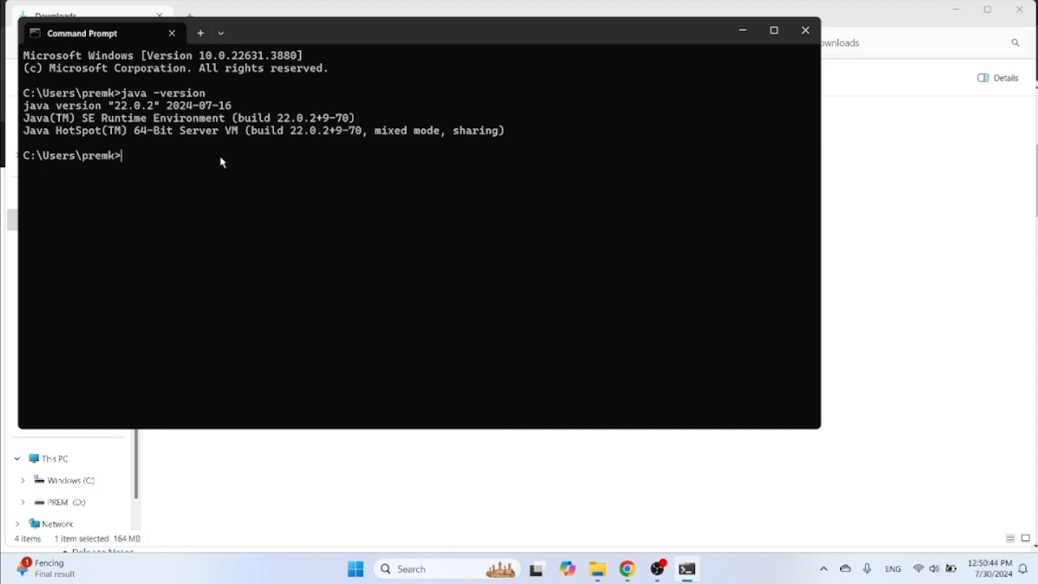
mouse_move(575, 18)
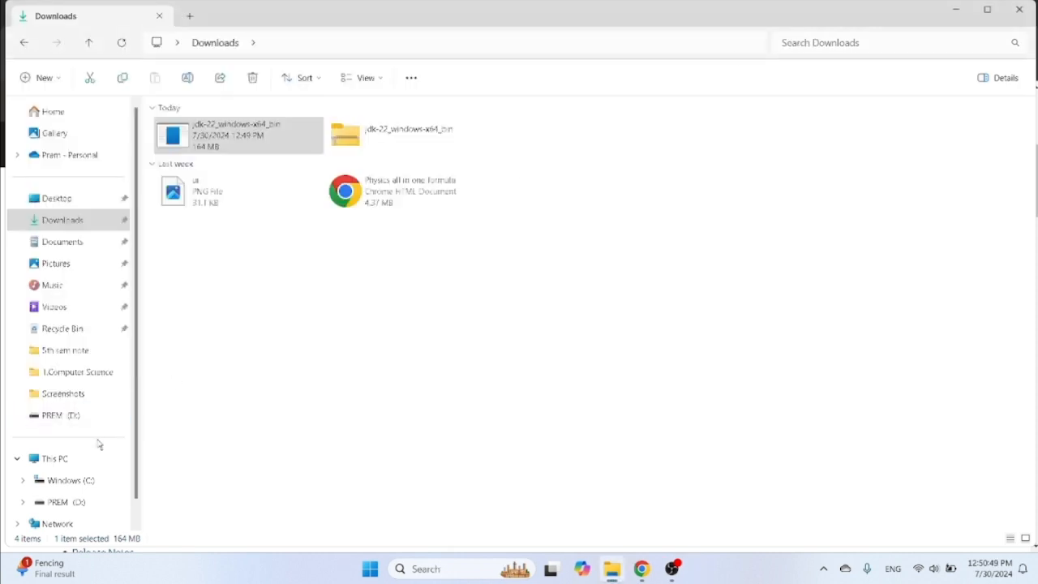
Browse to C:\Program Files\Java\jdk-22\bin and highlight its path in the address bar.
left_click(71, 479)
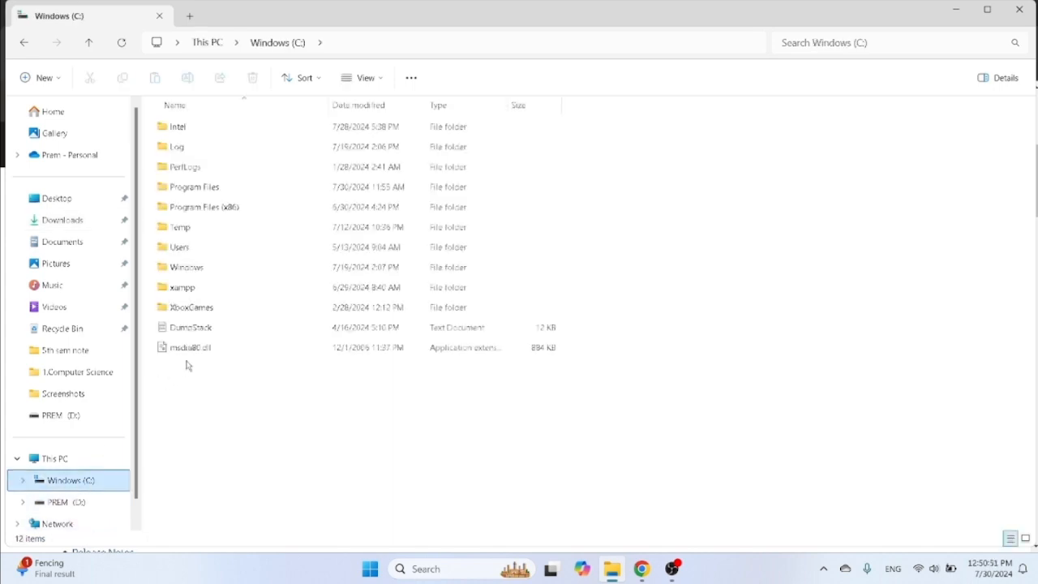
left_click(194, 187)
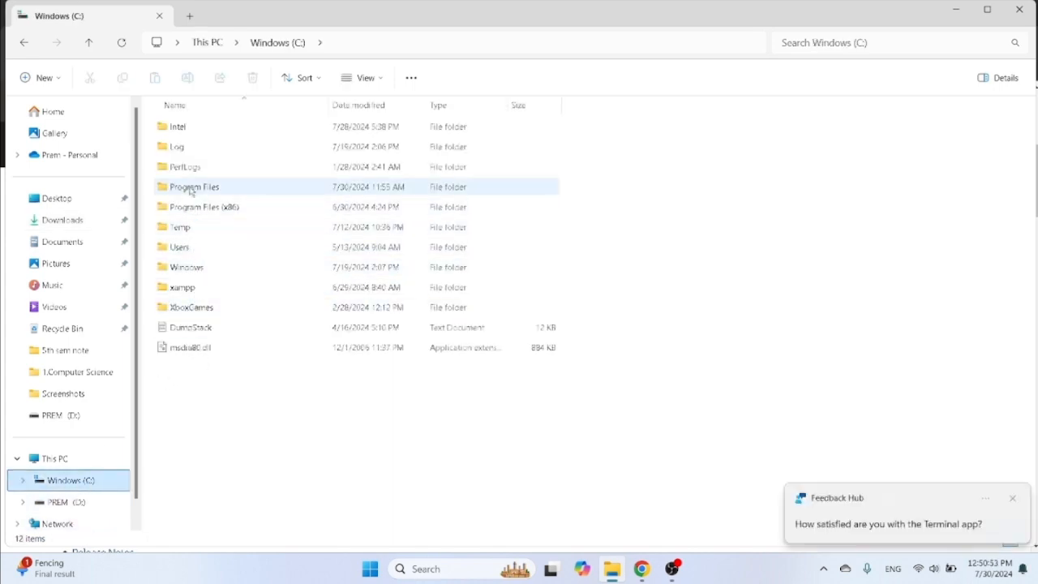
mouse_move(195, 187)
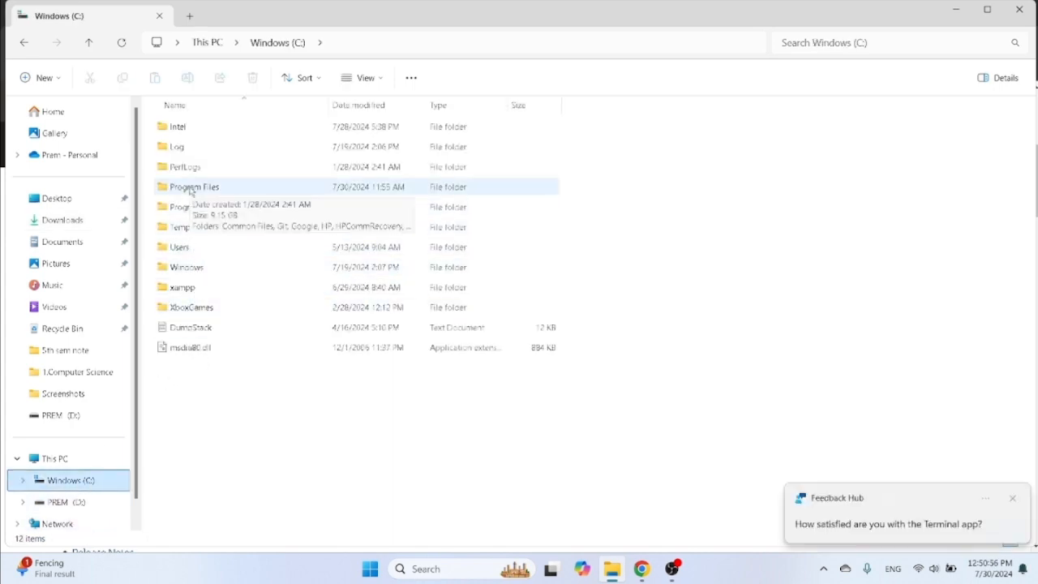
double_click(194, 186)
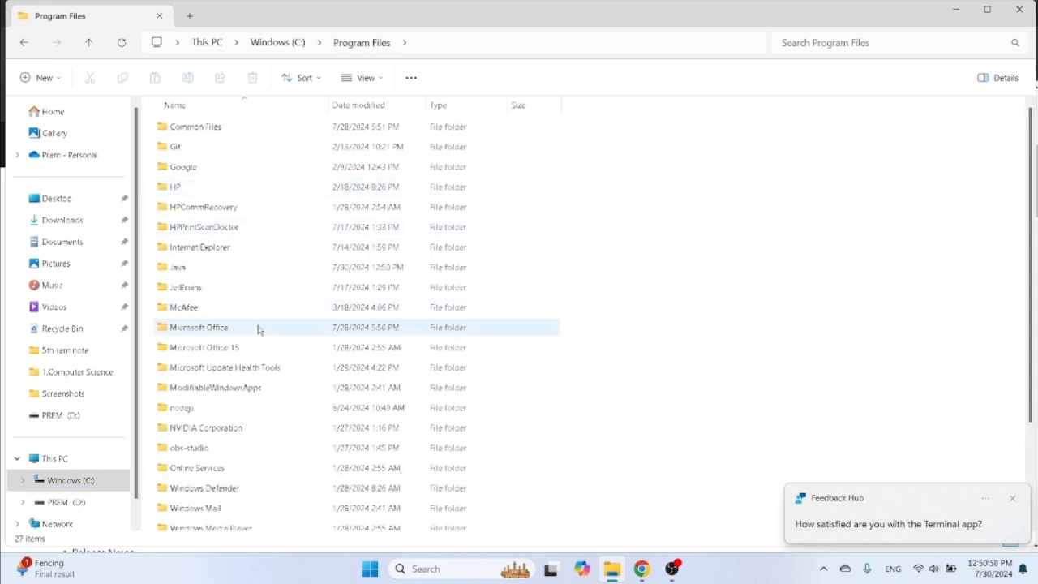
scroll("down", 3)
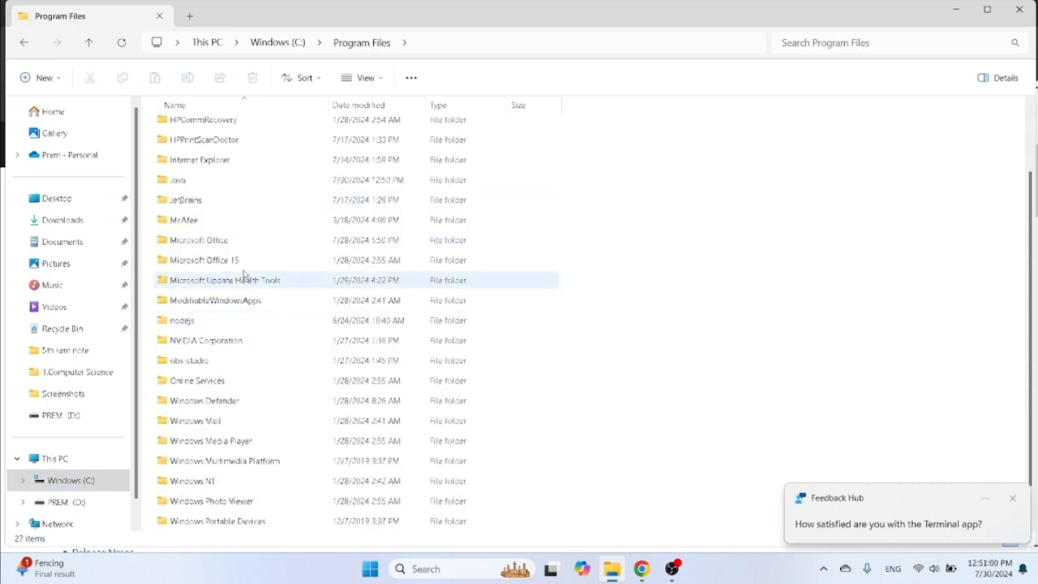
double_click(179, 180)
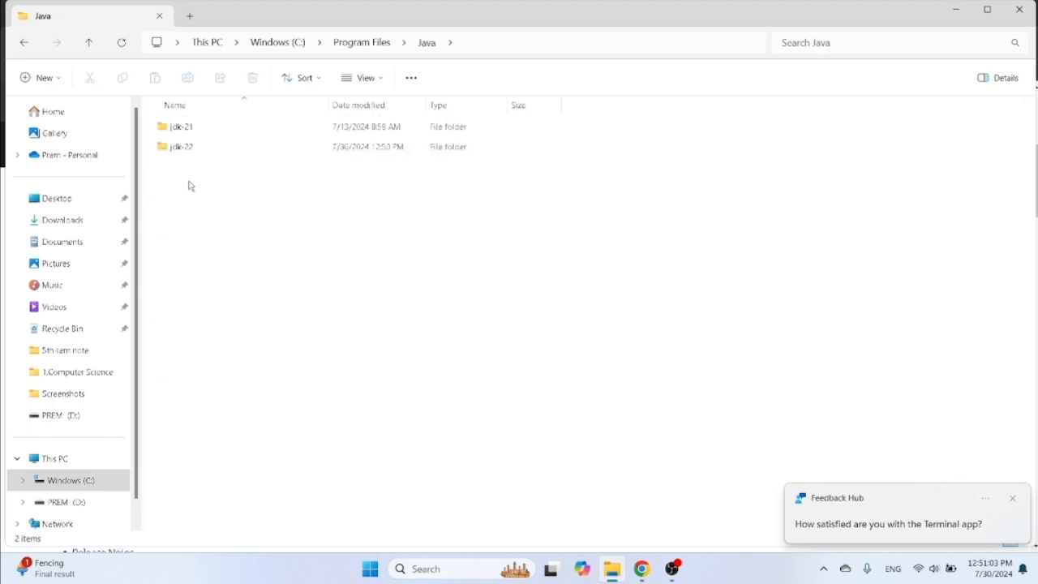
left_click(181, 126)
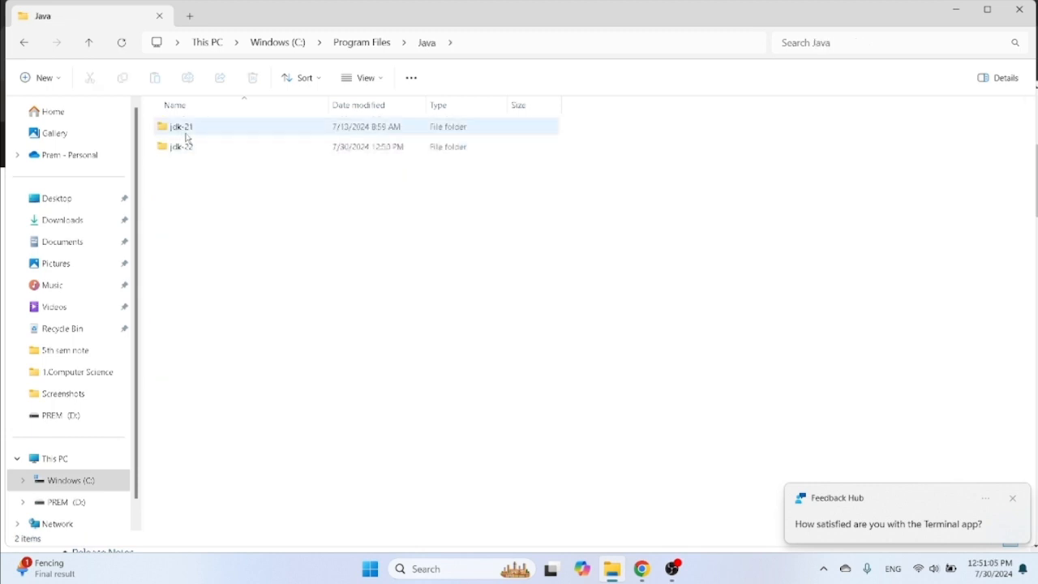
mouse_move(180, 146)
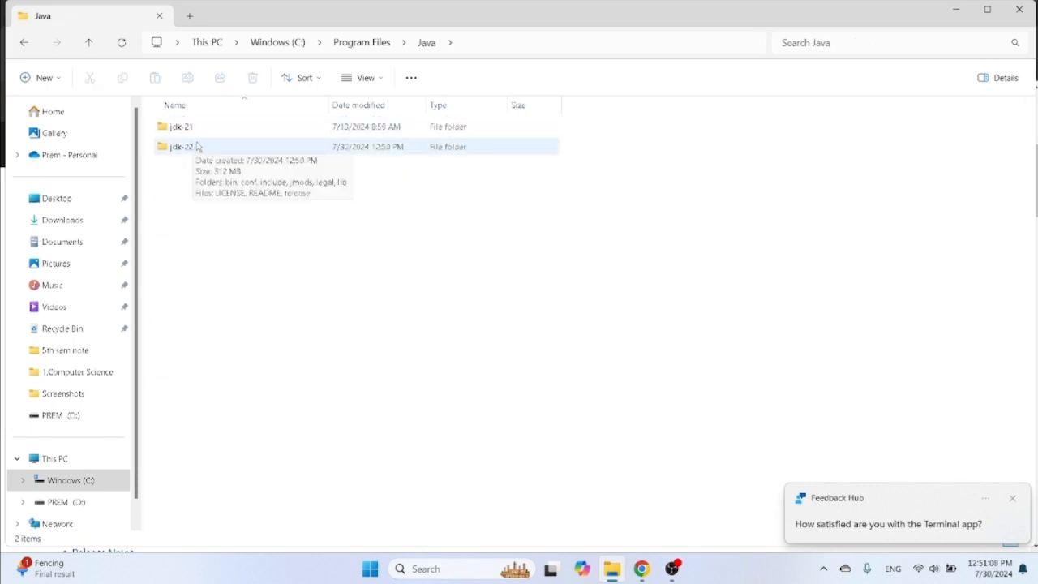
double_click(180, 146)
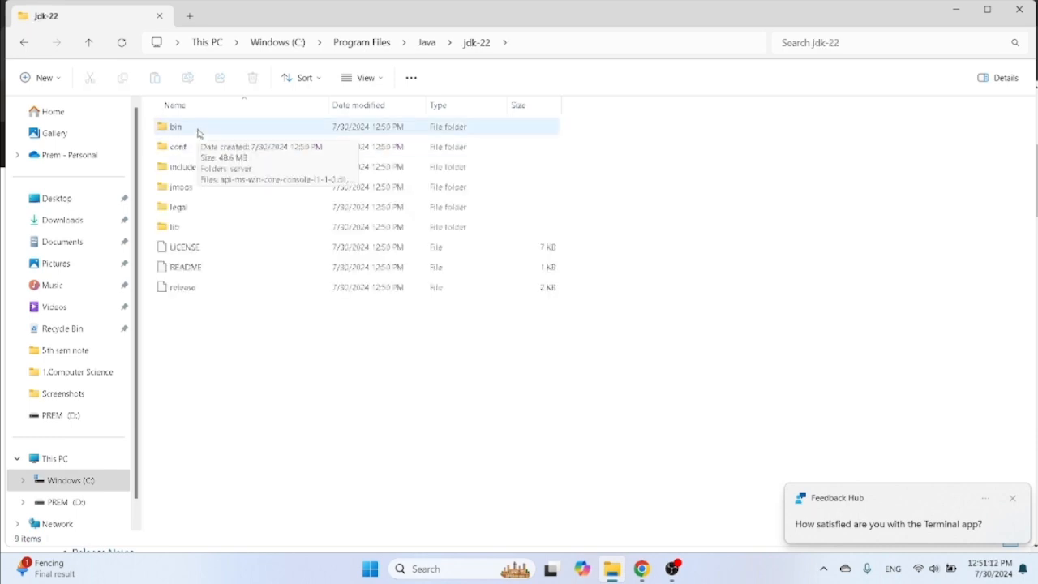
double_click(175, 126)
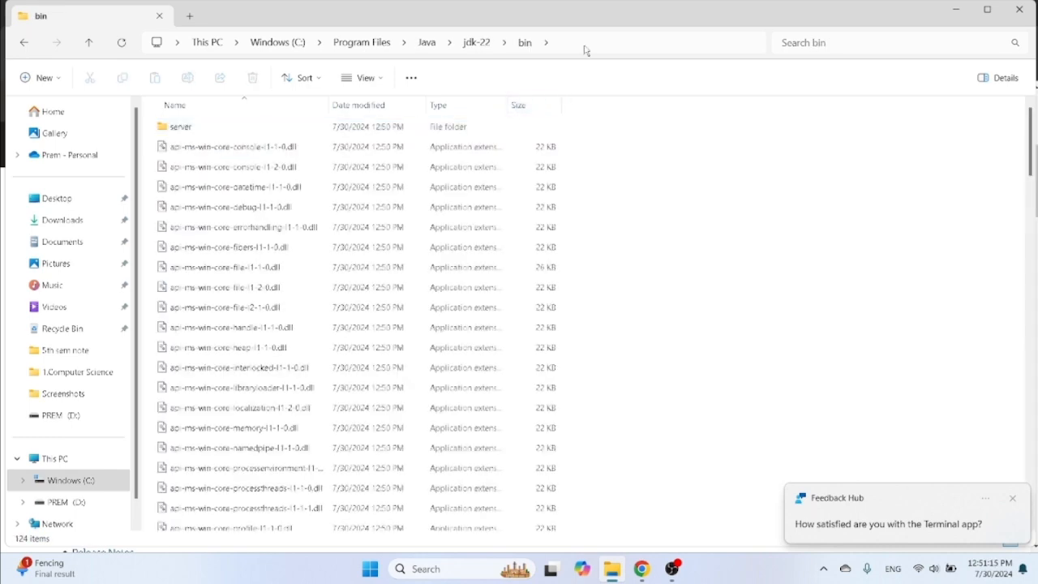
left_click(365, 42)
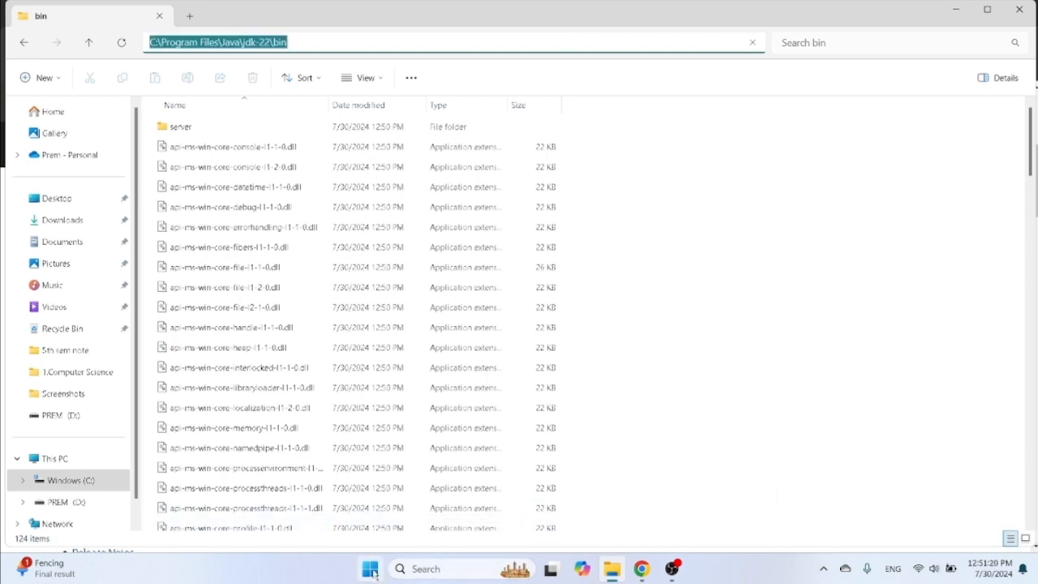
Find System Properties through Windows search and open Environment Variables.
left_click(426, 568)
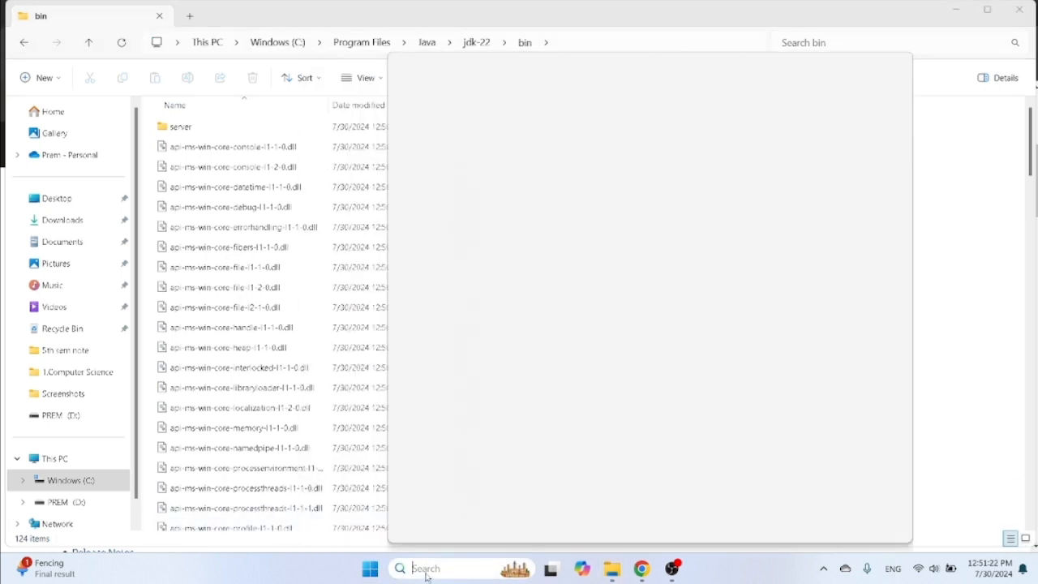
left_click(400, 568)
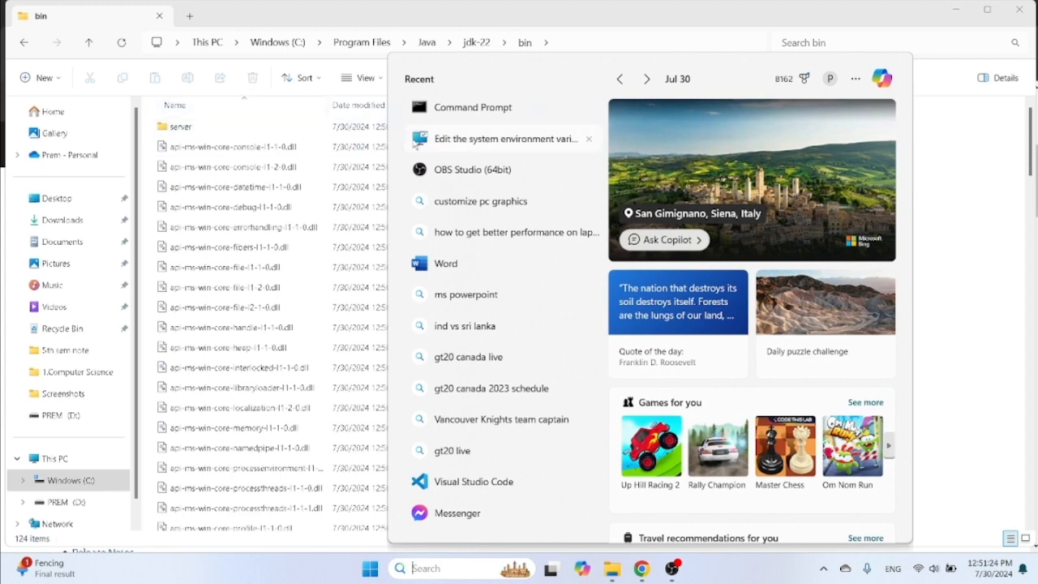
left_click(502, 139)
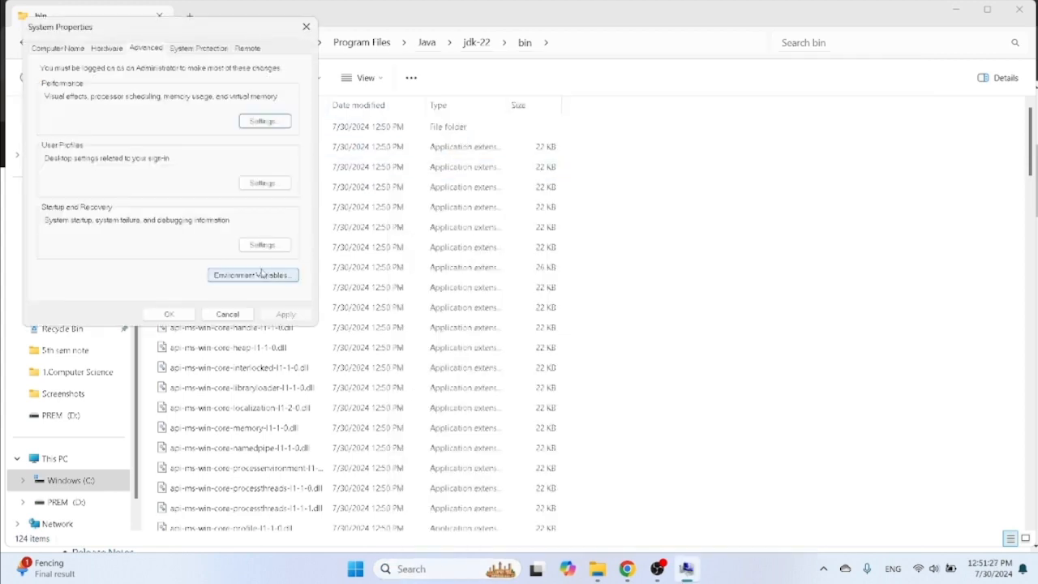
left_click(252, 275)
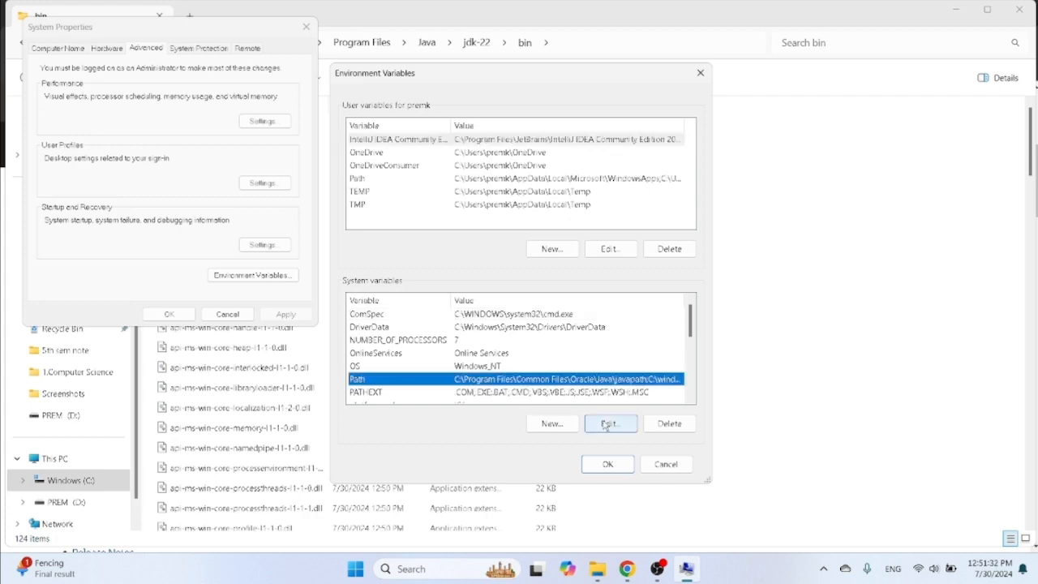
Add C:\Program Files\Java\jdk-22\bin as a new entry in the system Path.
left_click(610, 423)
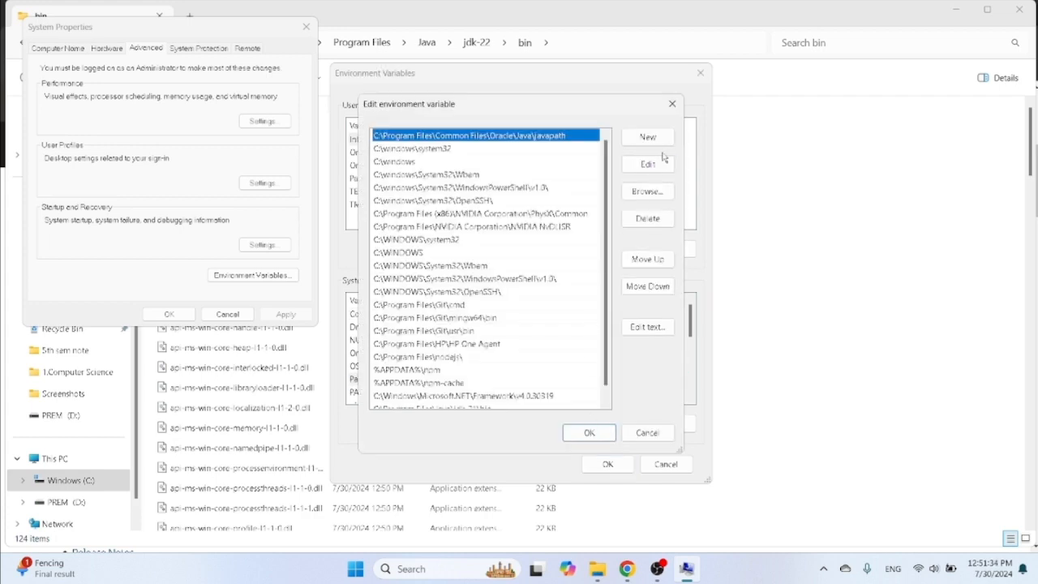
left_click(647, 136)
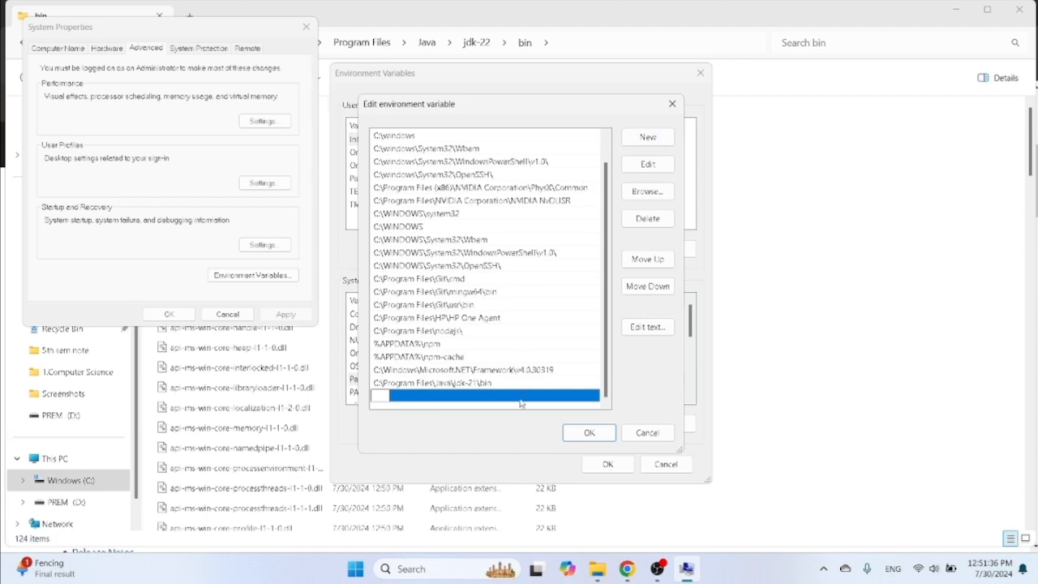
type("C:\\Program Files\\Java\\jdk-22\\bin")
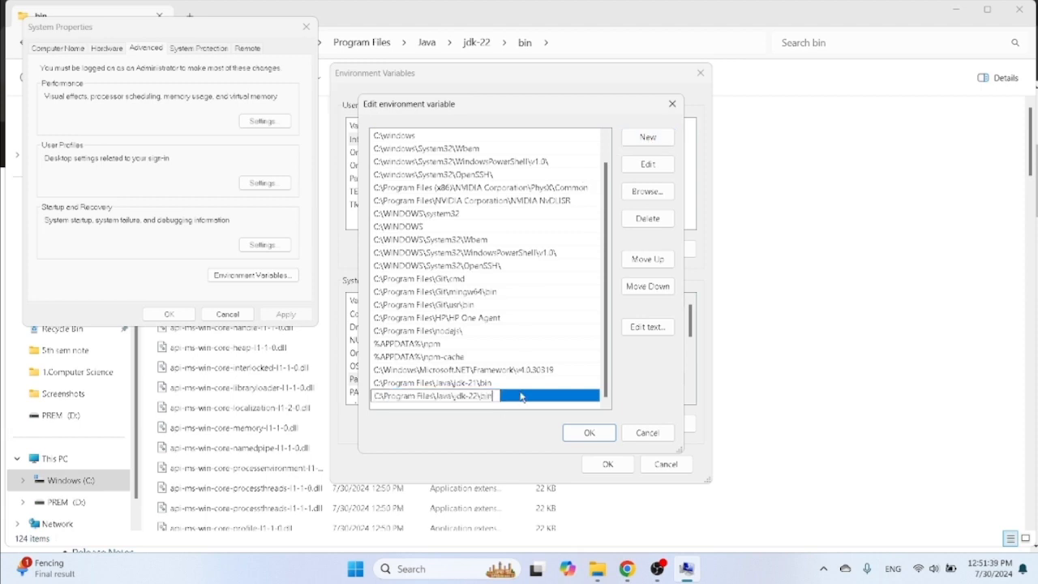
left_click(589, 432)
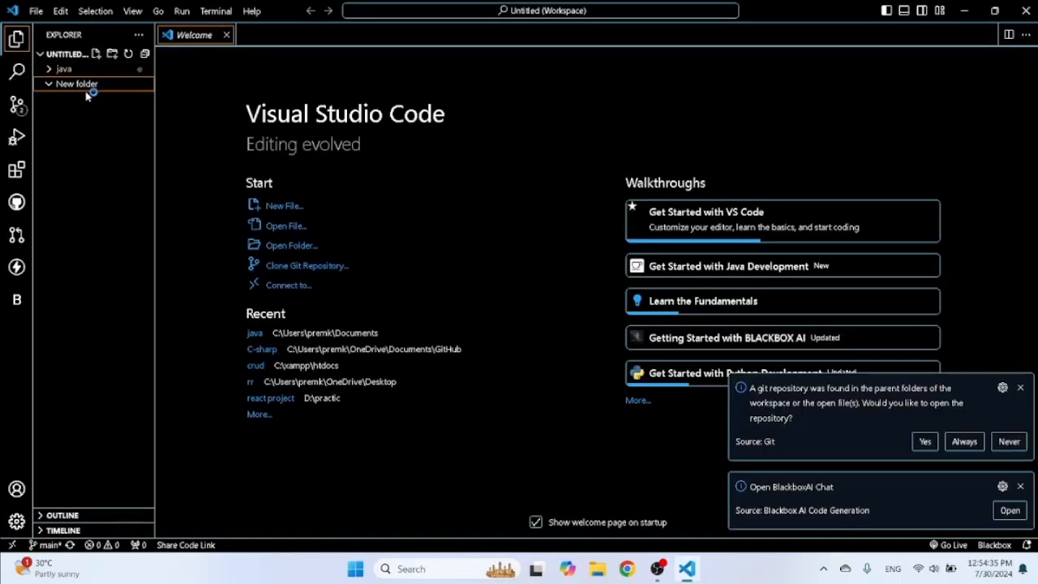
Create first.java in New folder and write a Hello World class first.
left_click(112, 54)
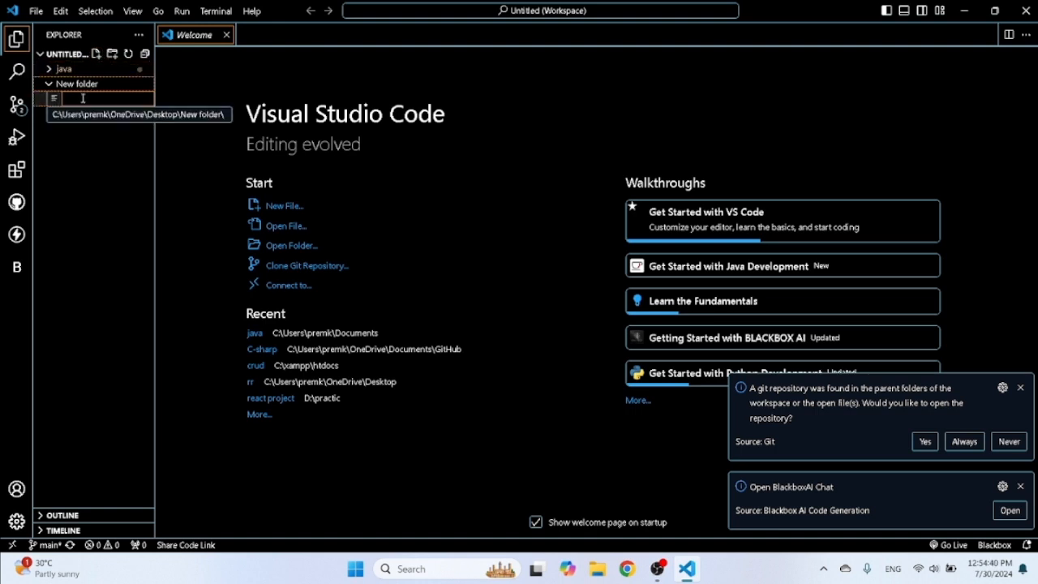
type("firi")
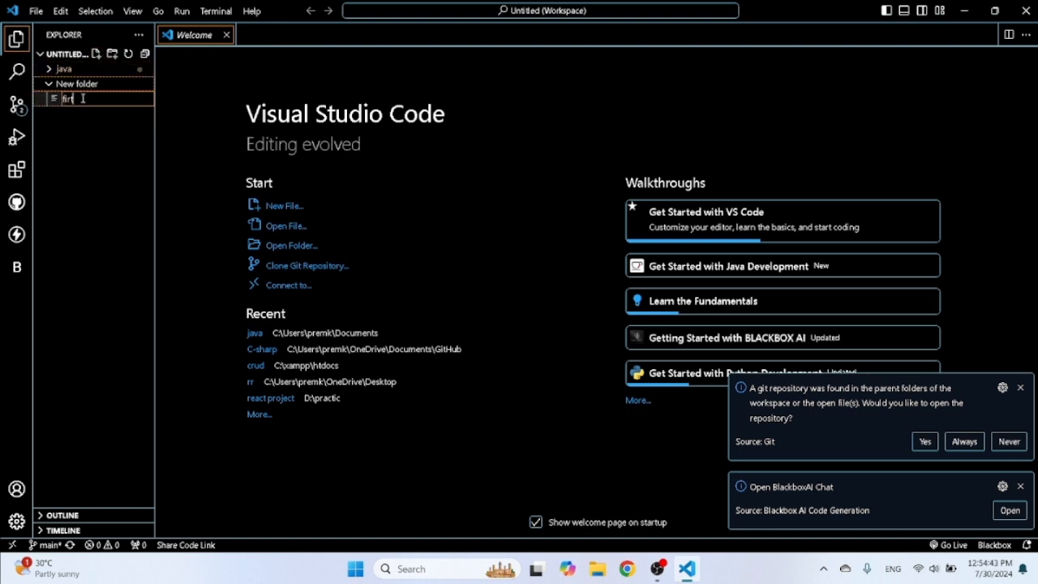
type(".java")
key("Return")
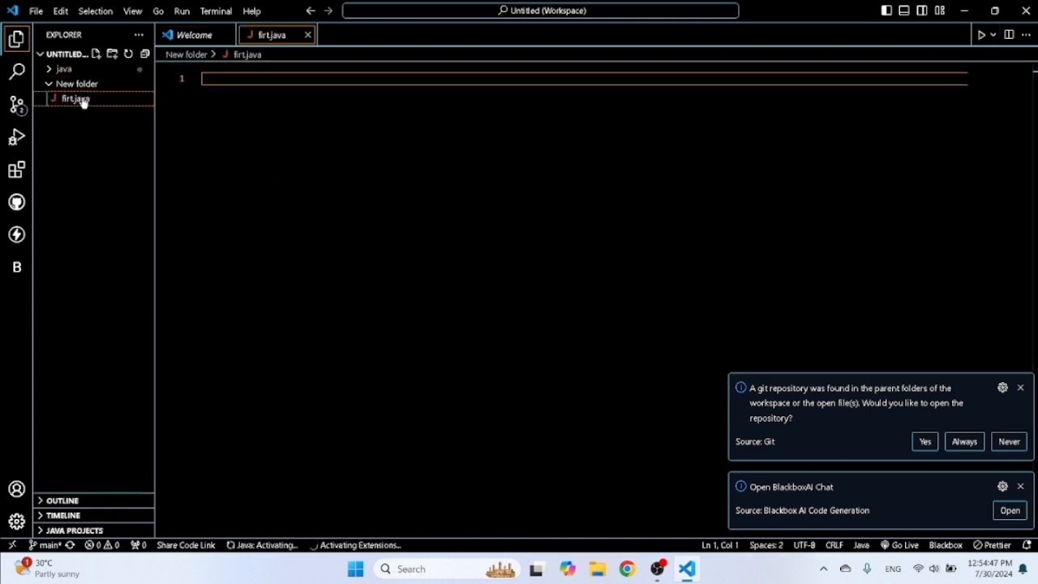
type("p")
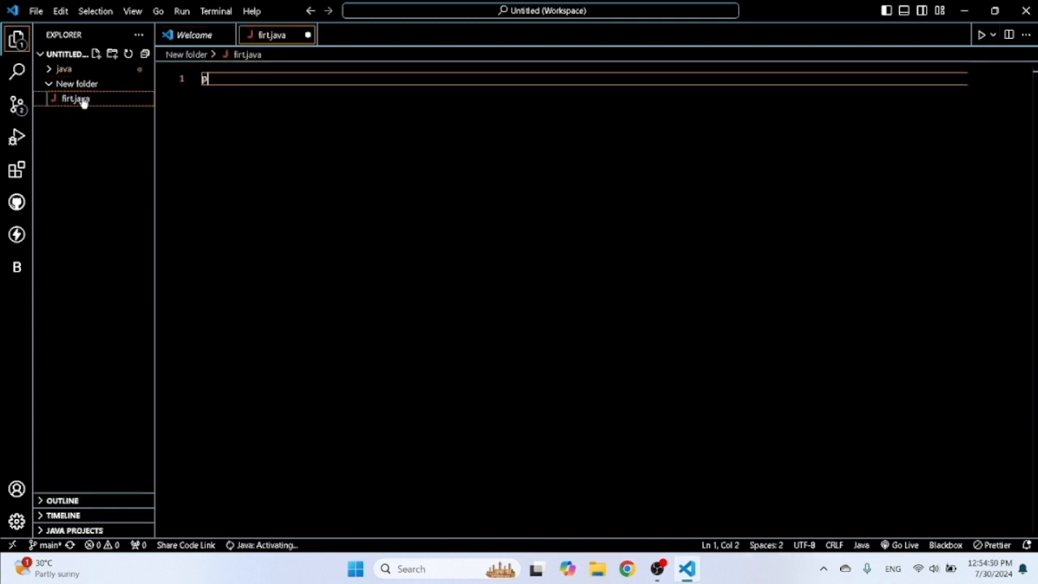
key("Backspace")
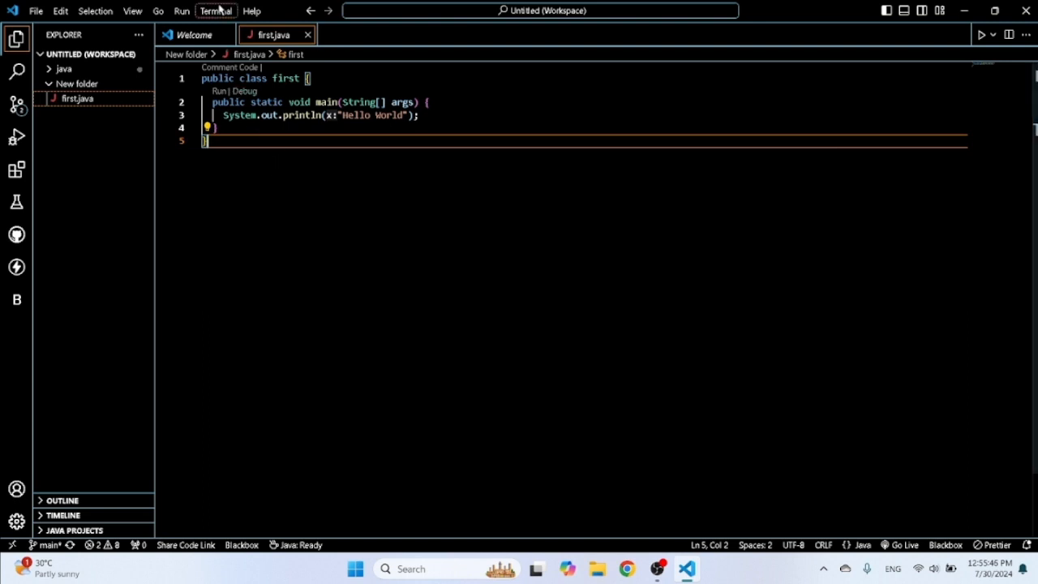
left_click(216, 11)
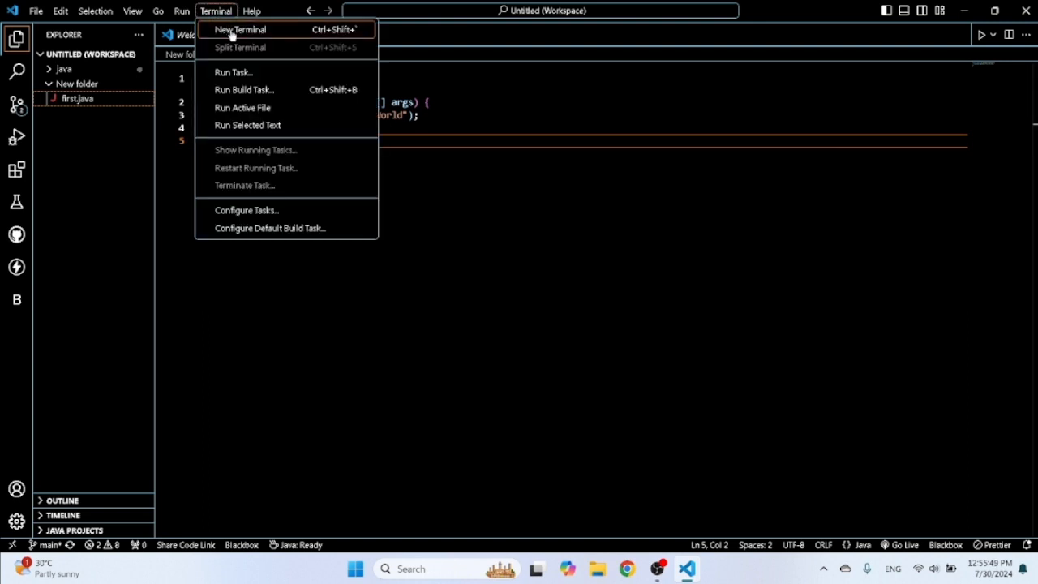
Open a new terminal and compile first.java with javac.
left_click(239, 29)
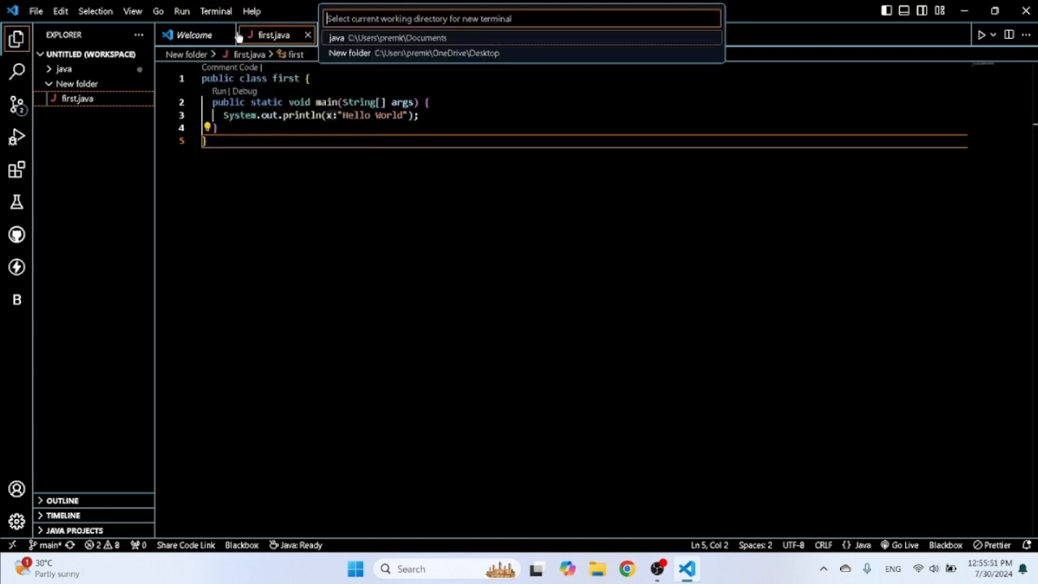
mouse_move(349, 53)
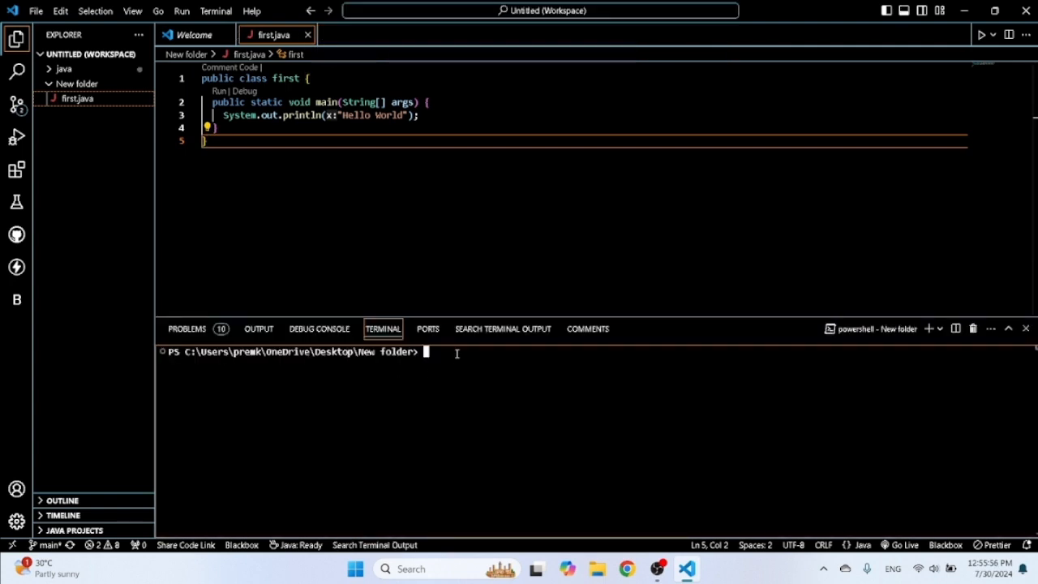
type("javac")
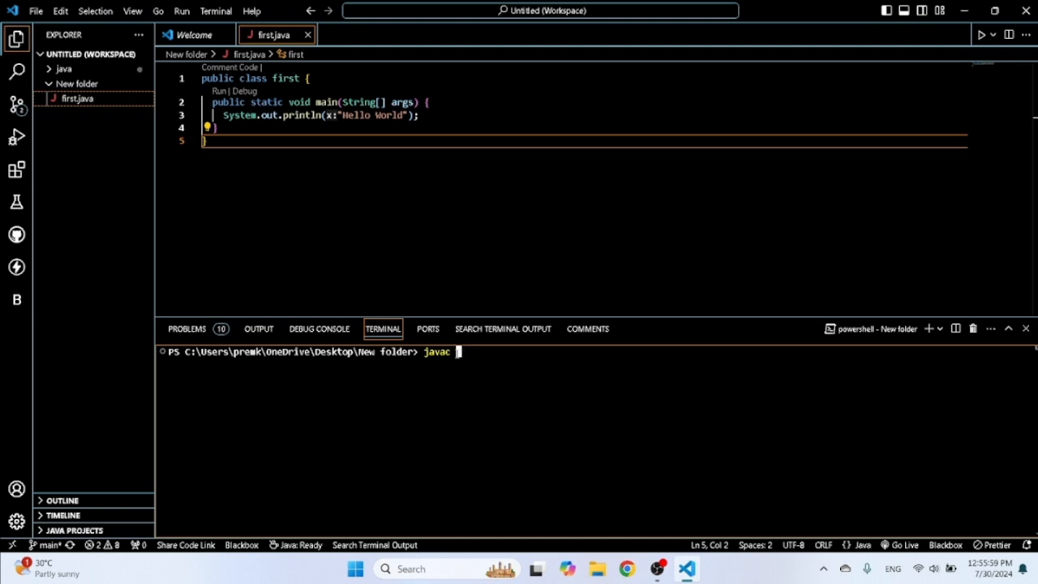
type("f")
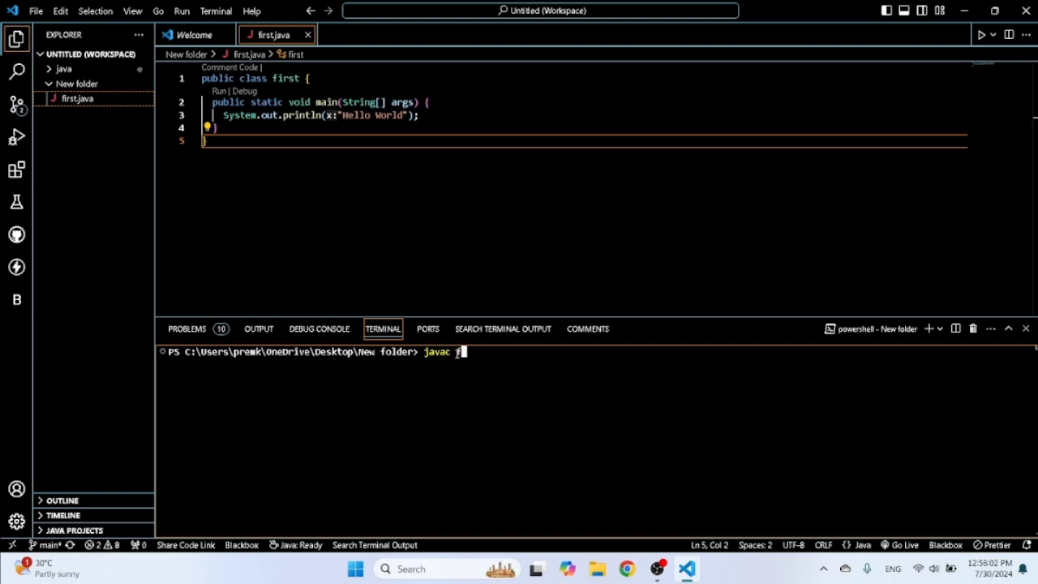
type("irst.jav")
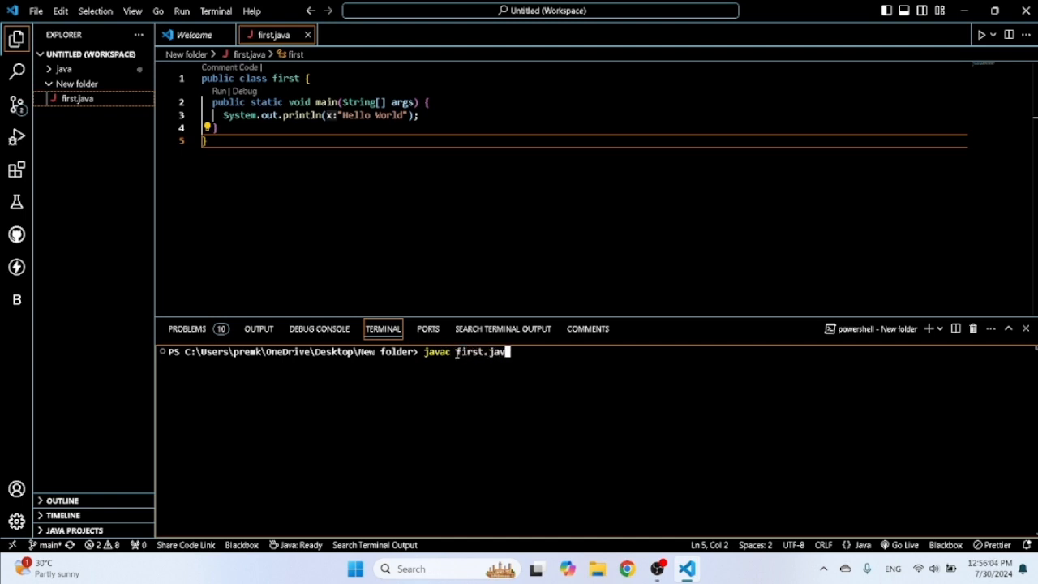
key("Return")
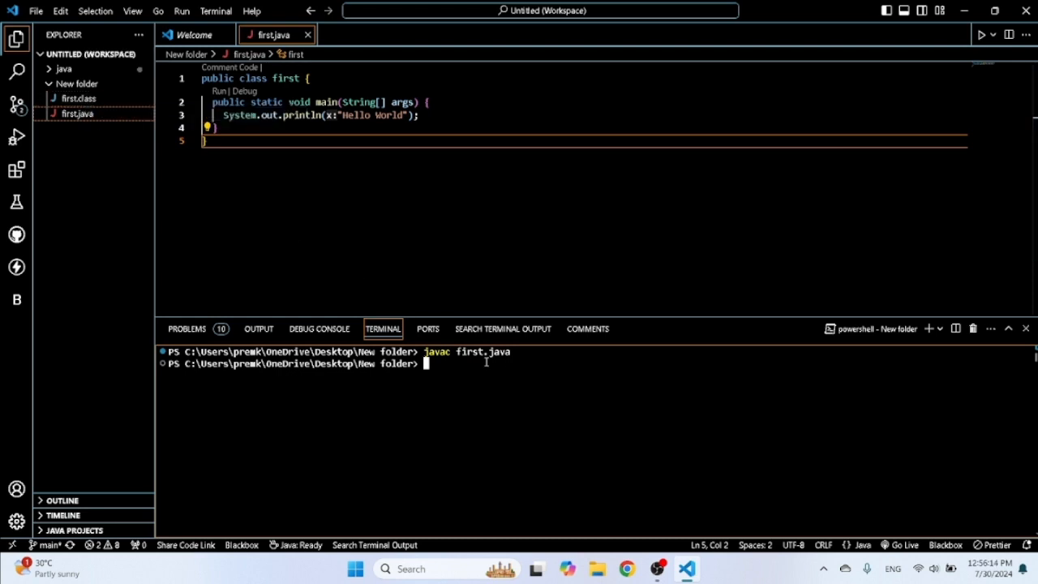
Run java first to print Hello World.
type("java")
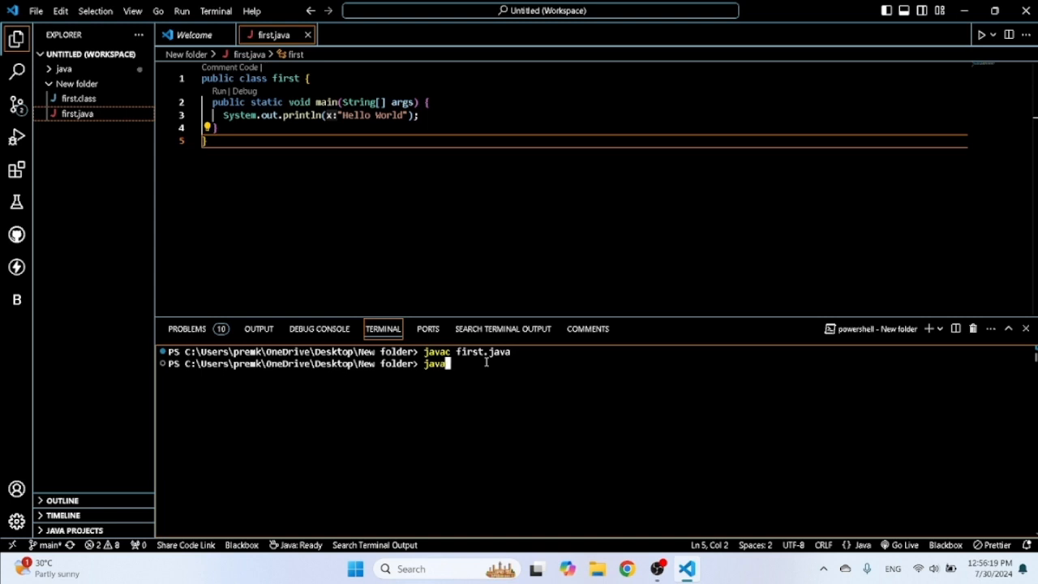
type("f")
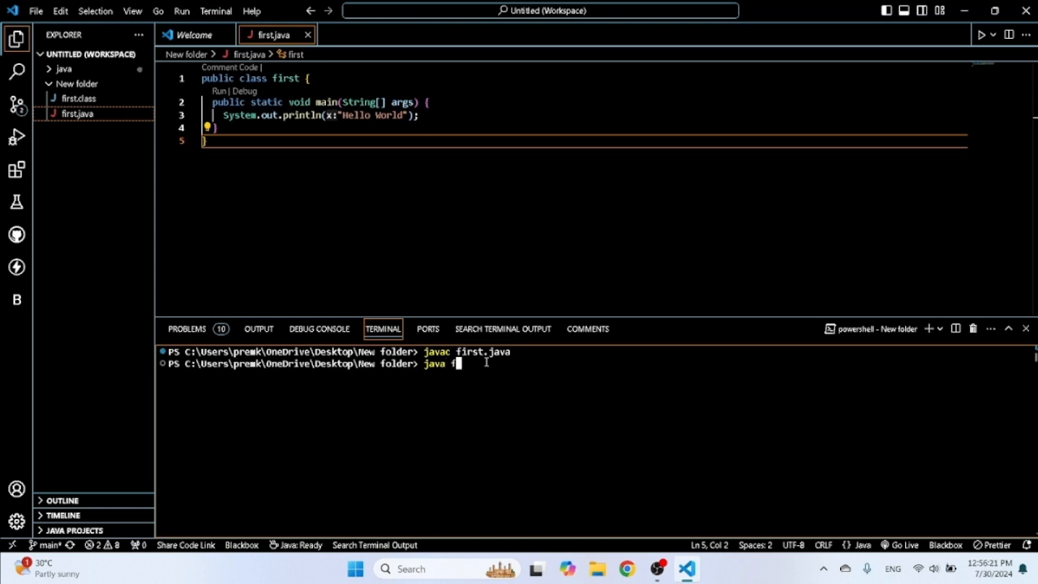
key("Return")
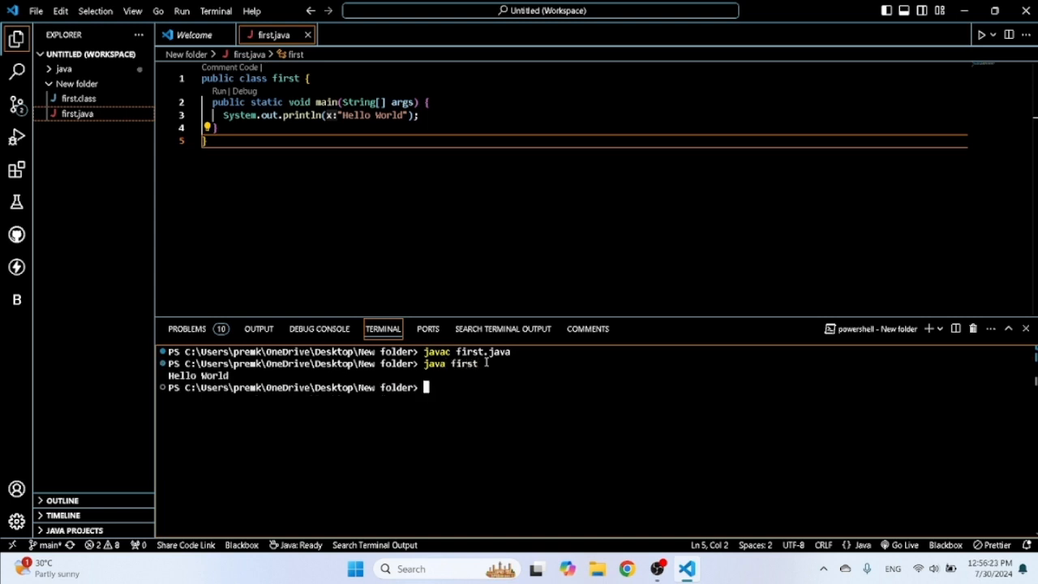